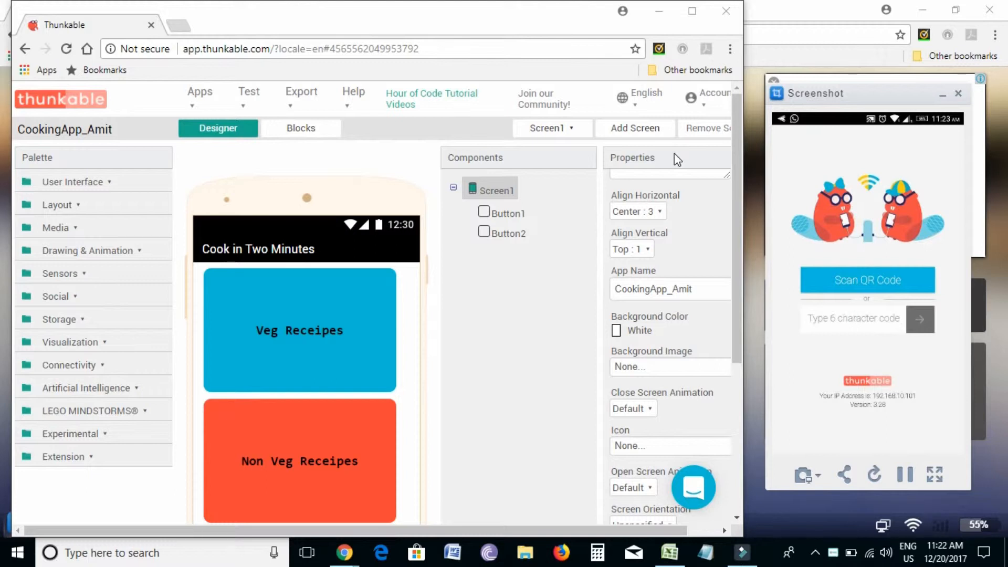
pyautogui.moveTo(297, 233)
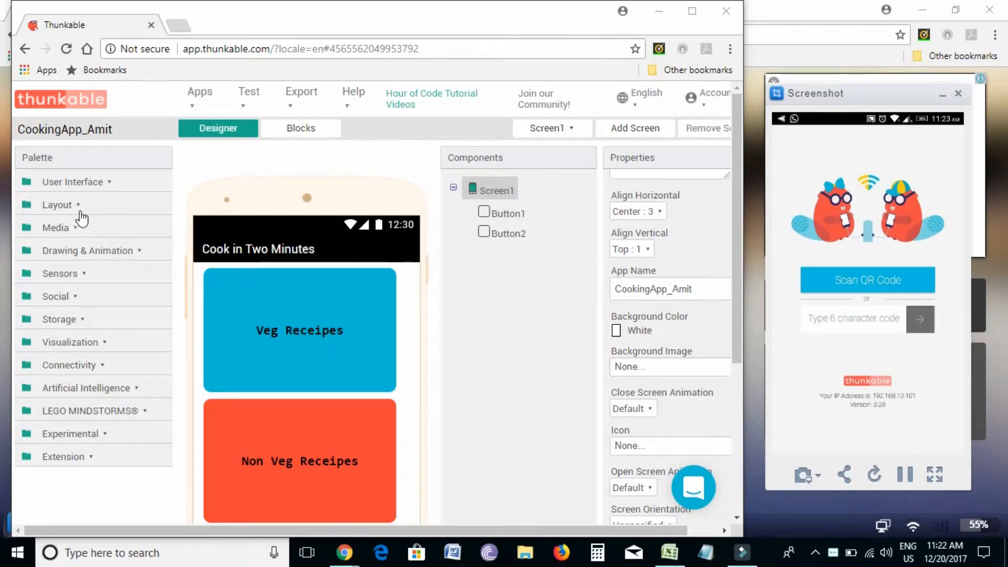
# Expand the Palette's Layout category to view the arrangement components and their help descriptions
pyautogui.click(57, 204)
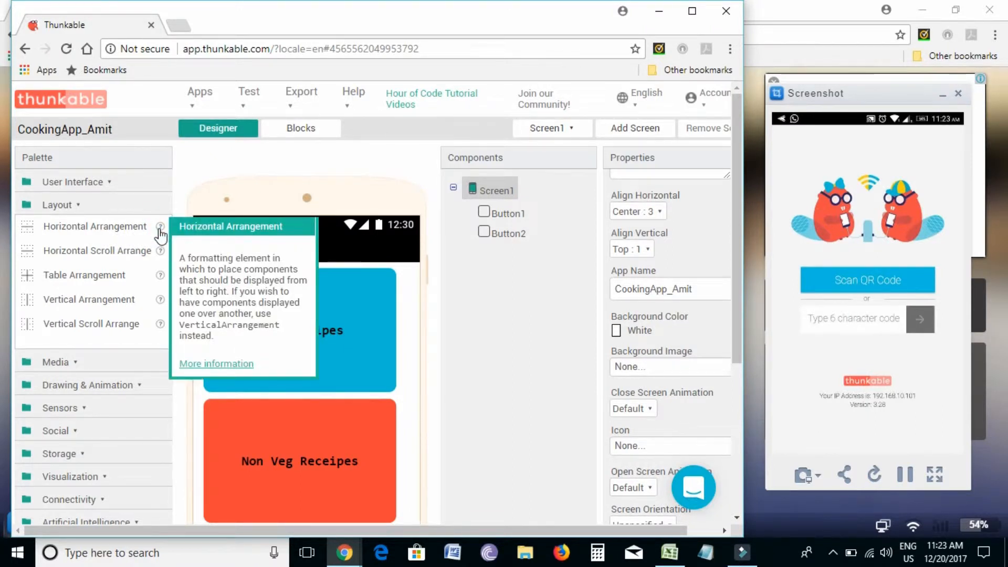
pyautogui.moveTo(160, 251)
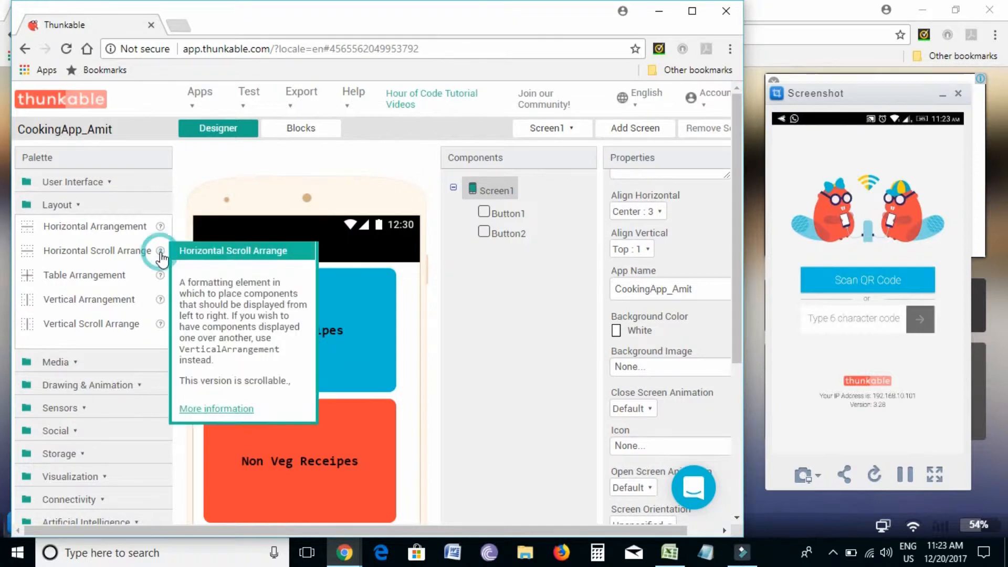
pyautogui.moveTo(160, 300)
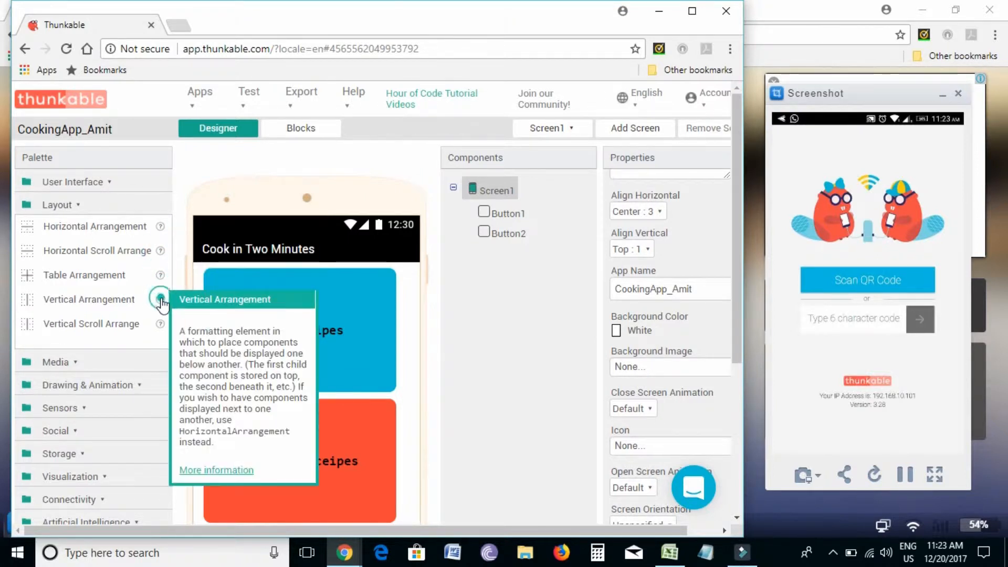
pyautogui.moveTo(78, 318)
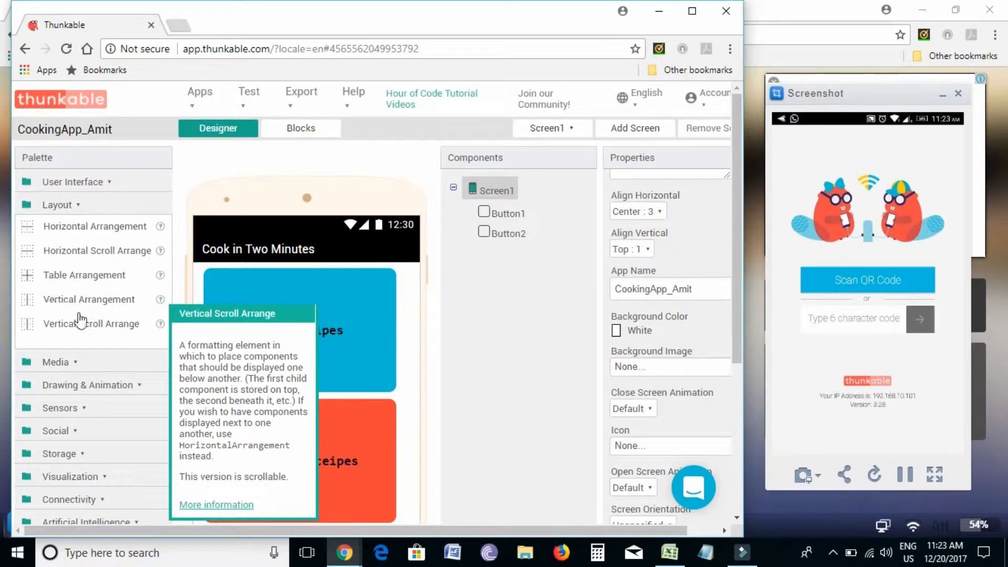
pyautogui.moveTo(100, 204)
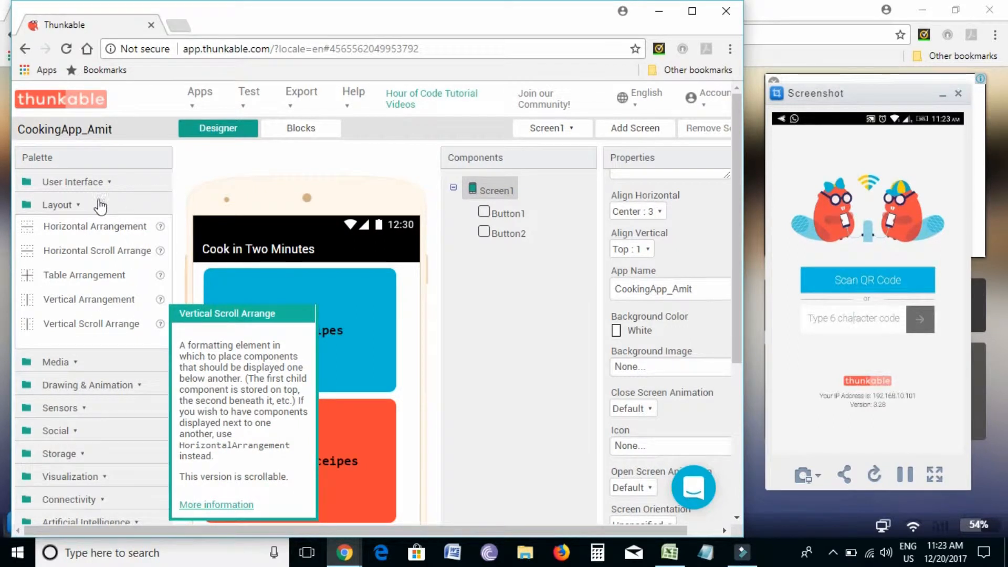
pyautogui.moveTo(249, 100)
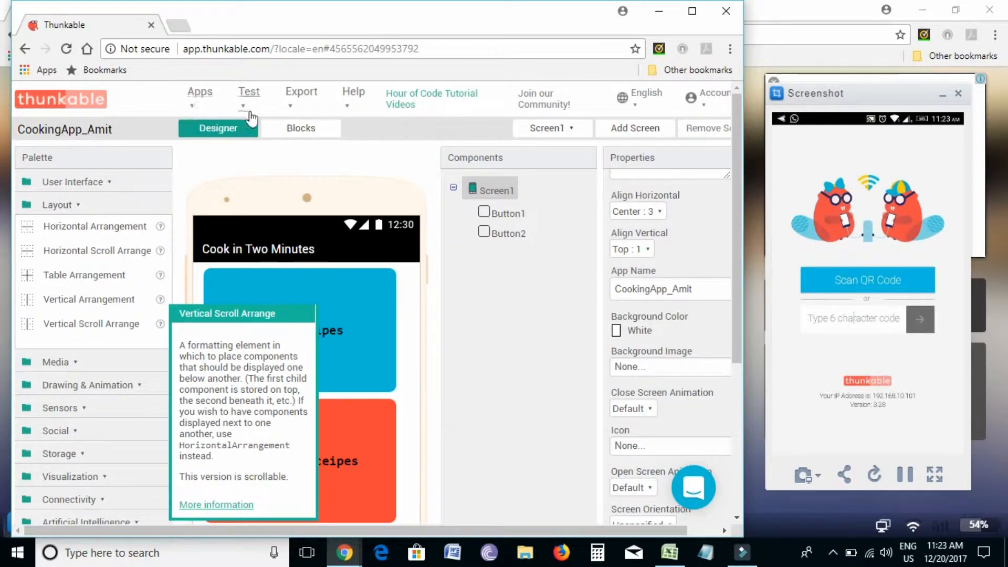
pyautogui.click(248, 94)
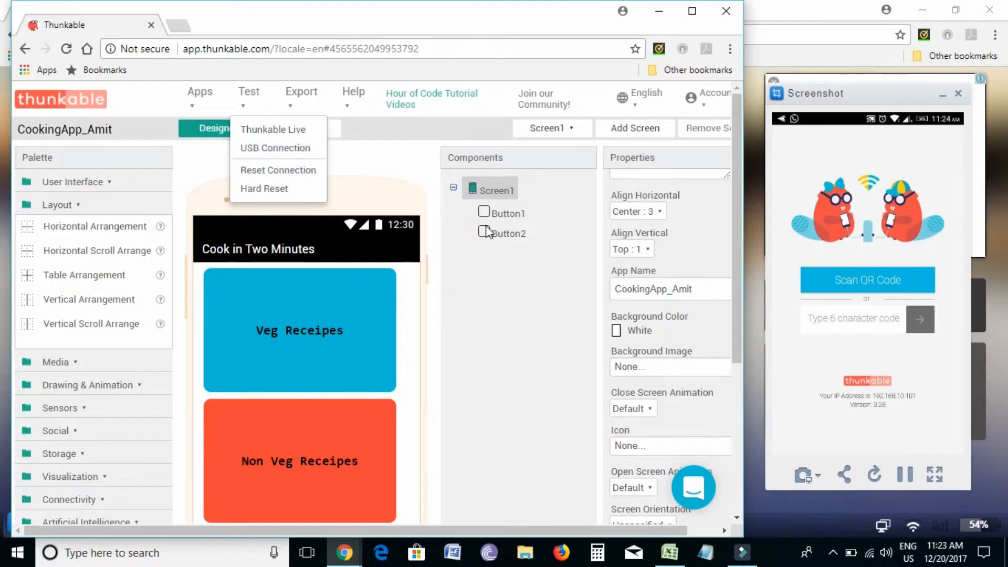
pyautogui.moveTo(513, 277)
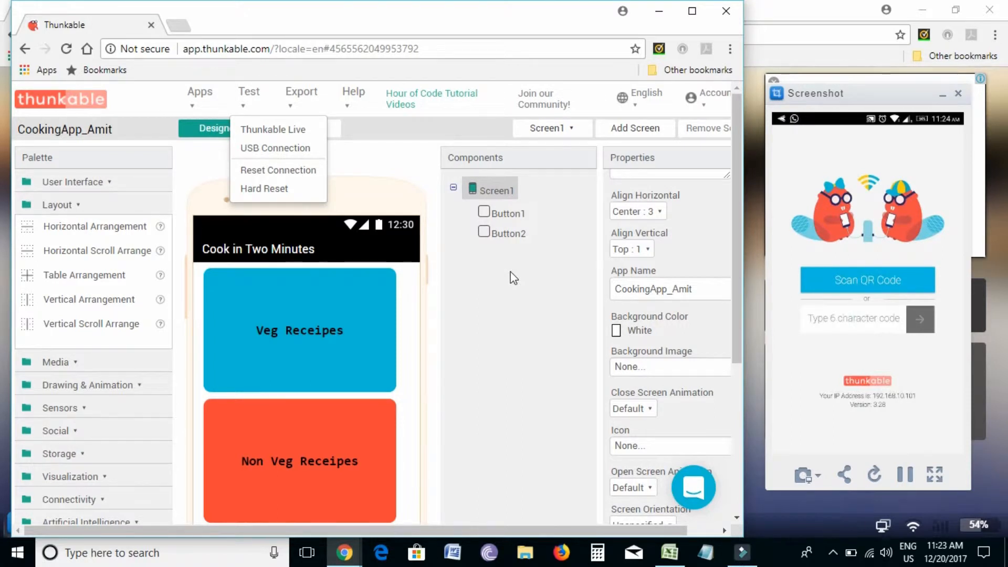
pyautogui.moveTo(146, 107)
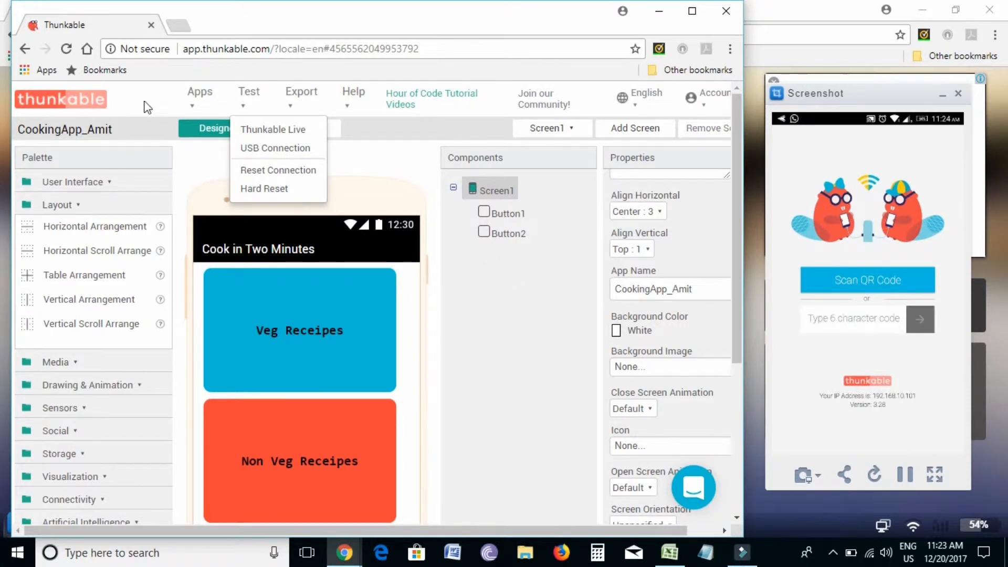
pyautogui.click(200, 92)
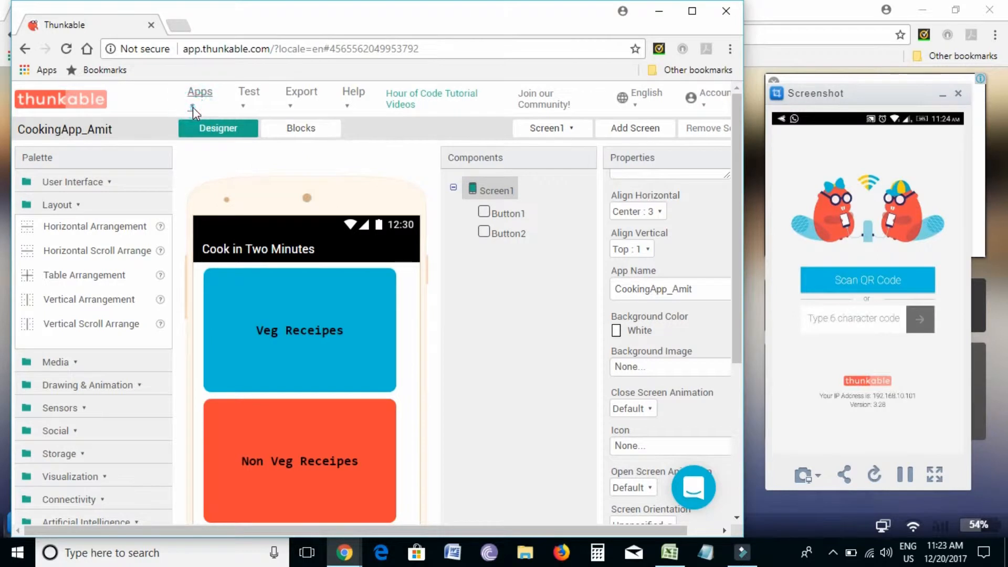
# Start a new Thunkable app named Layout_Testing
pyautogui.click(200, 92)
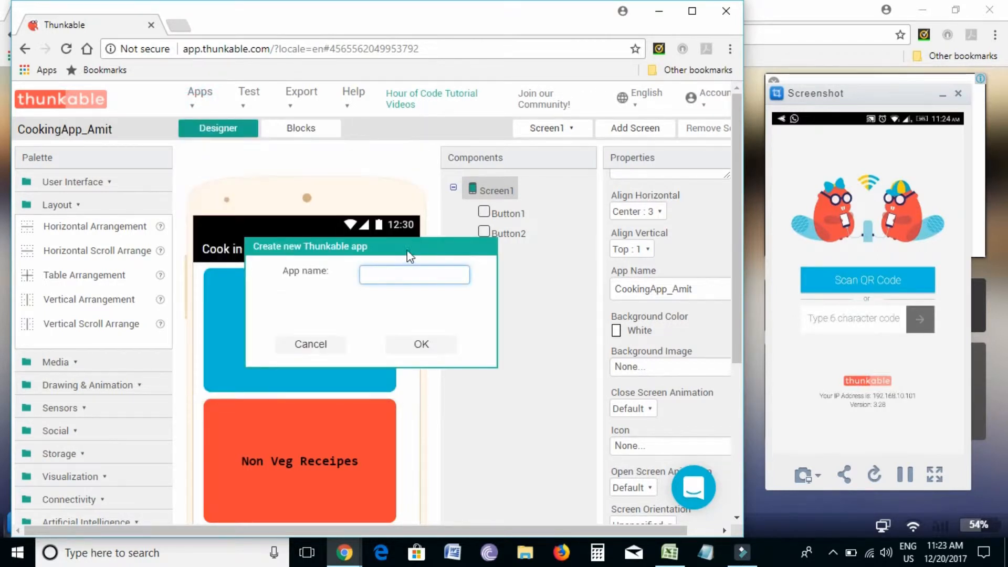
pyautogui.write('Layout_')
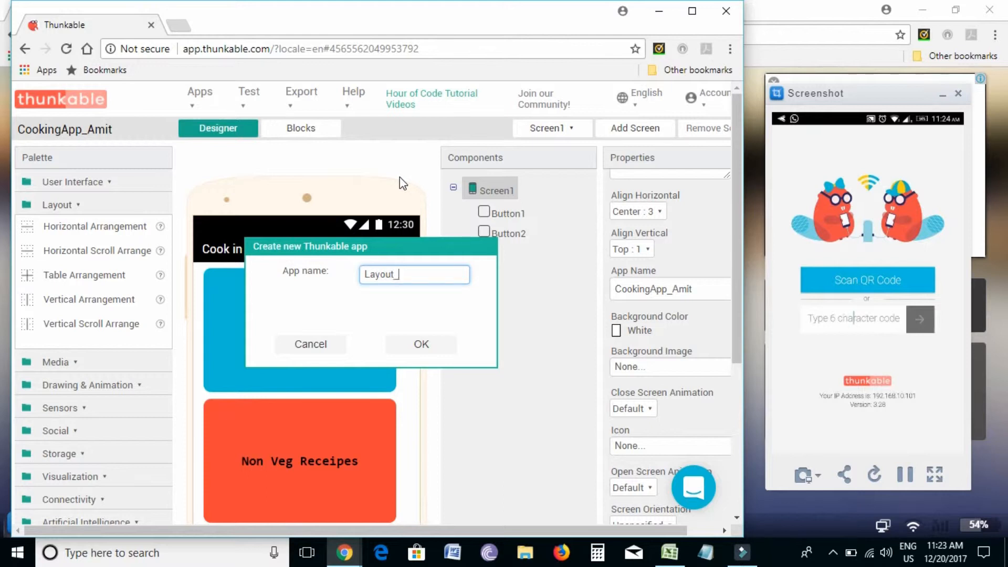
pyautogui.write('Testing')
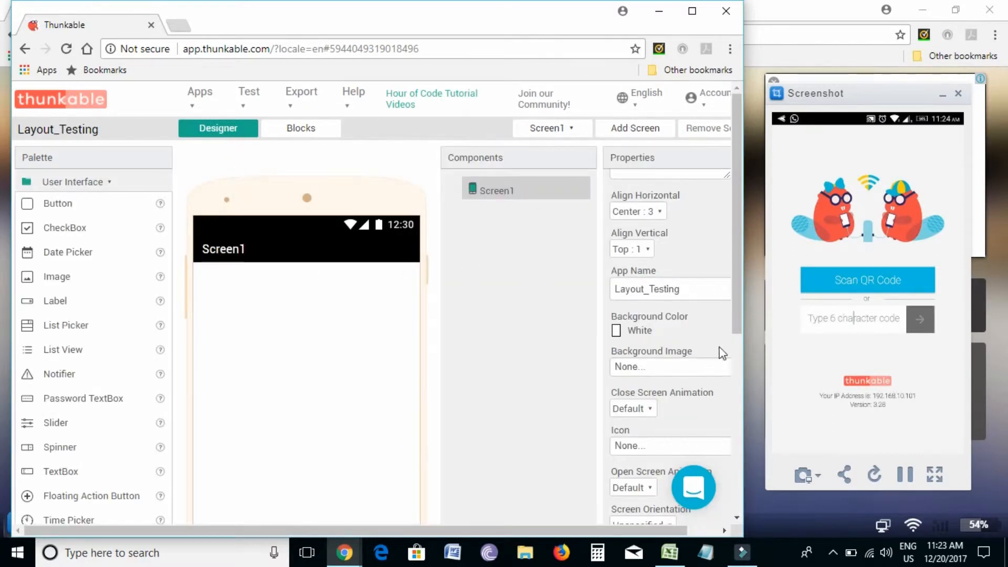
# Scroll down and expand the Layout category in the Palette
pyautogui.scroll(-3)
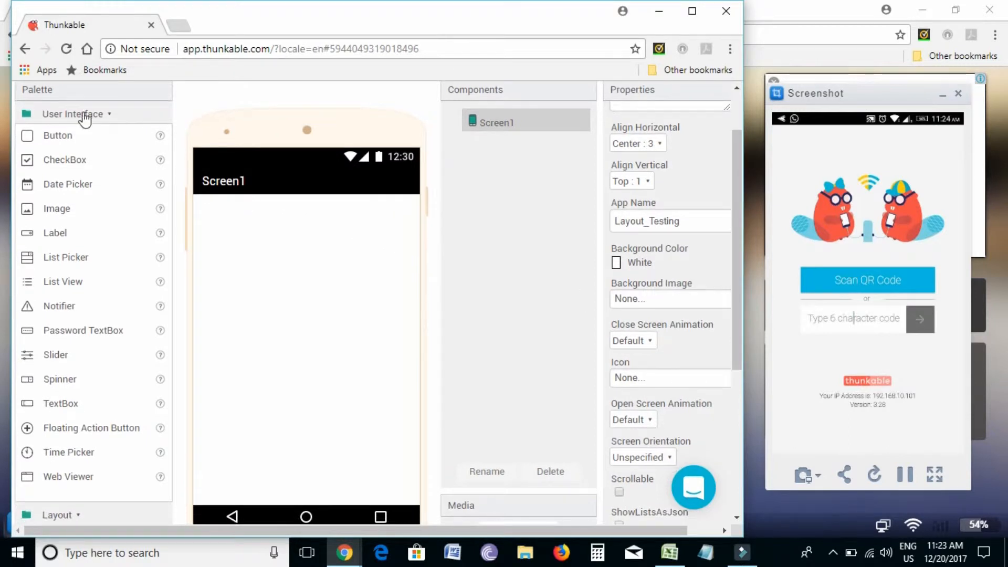
pyautogui.click(71, 114)
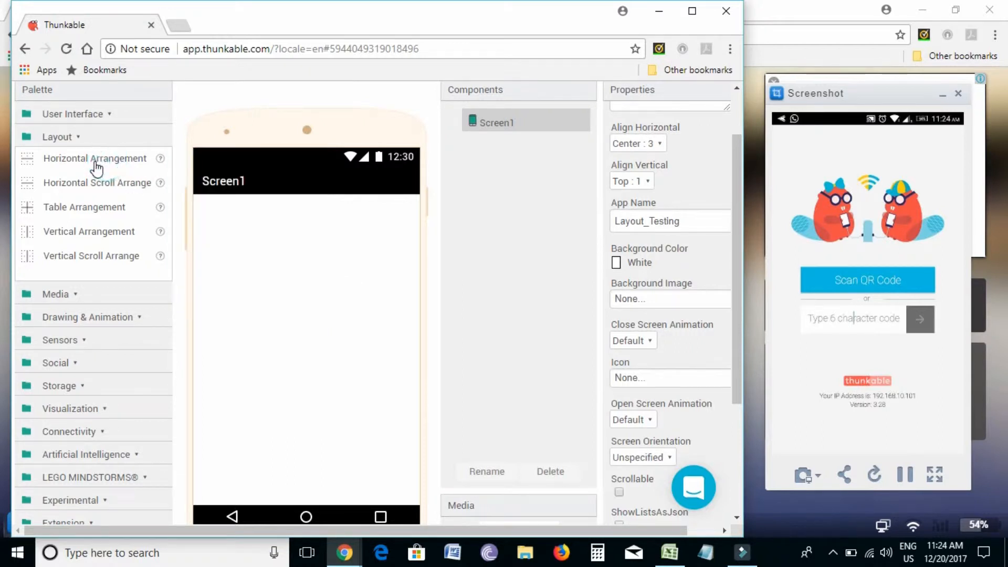
# Drop a Horizontal Arrangement onto Screen1 and bring up its Rename dialog
pyautogui.moveTo(94, 158); pyautogui.dragTo(279, 238)
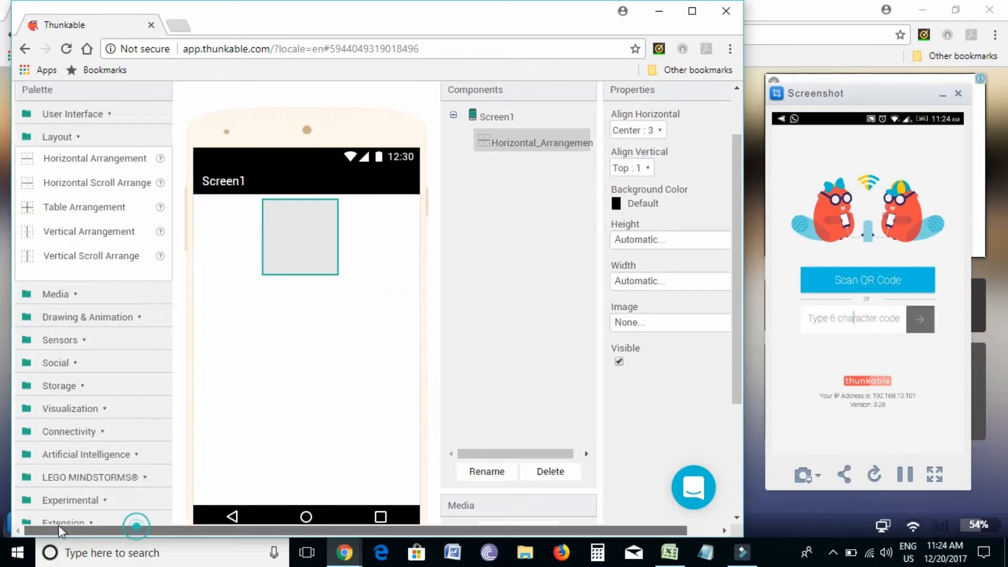
pyautogui.moveTo(359, 248)
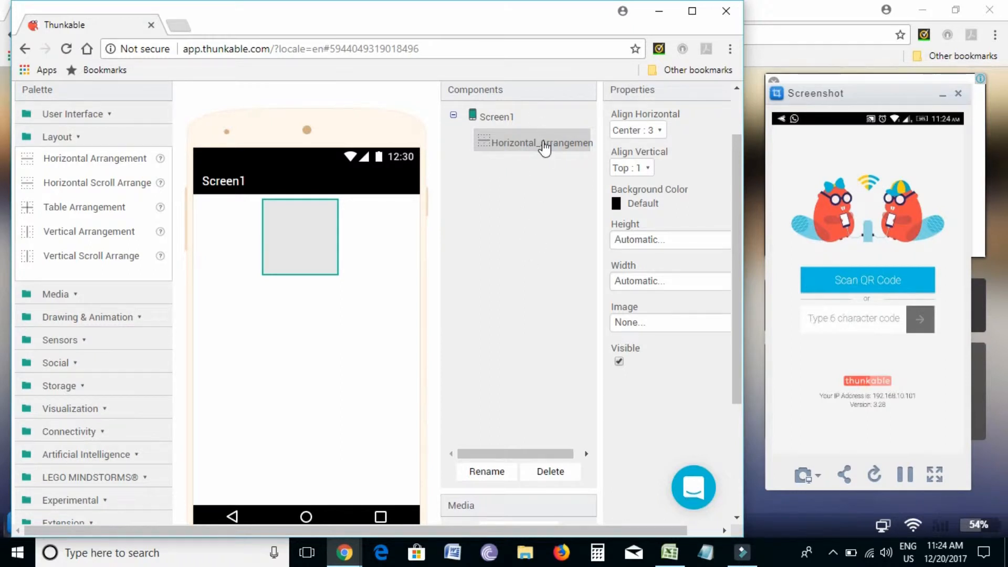
pyautogui.moveTo(513, 151)
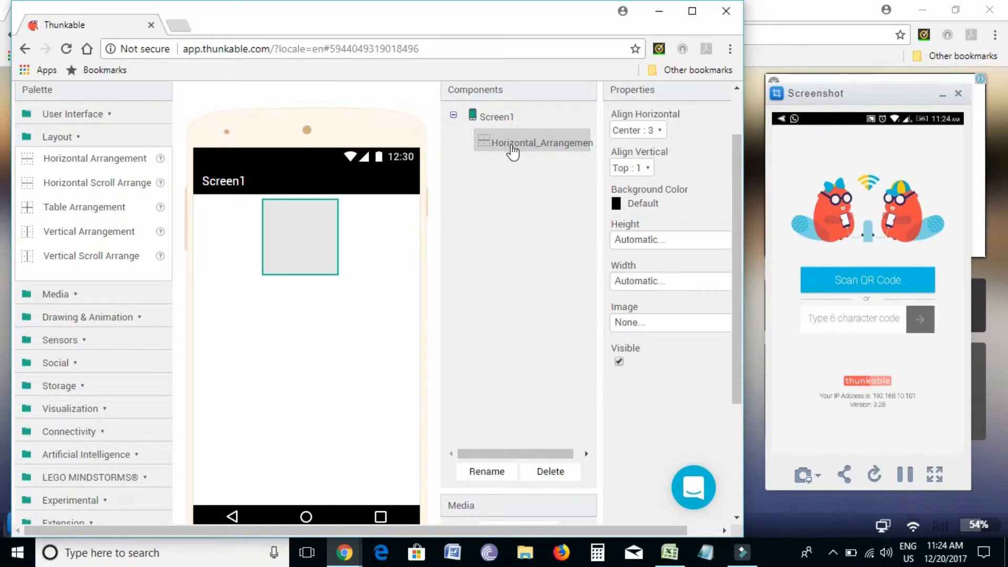
pyautogui.click(485, 471)
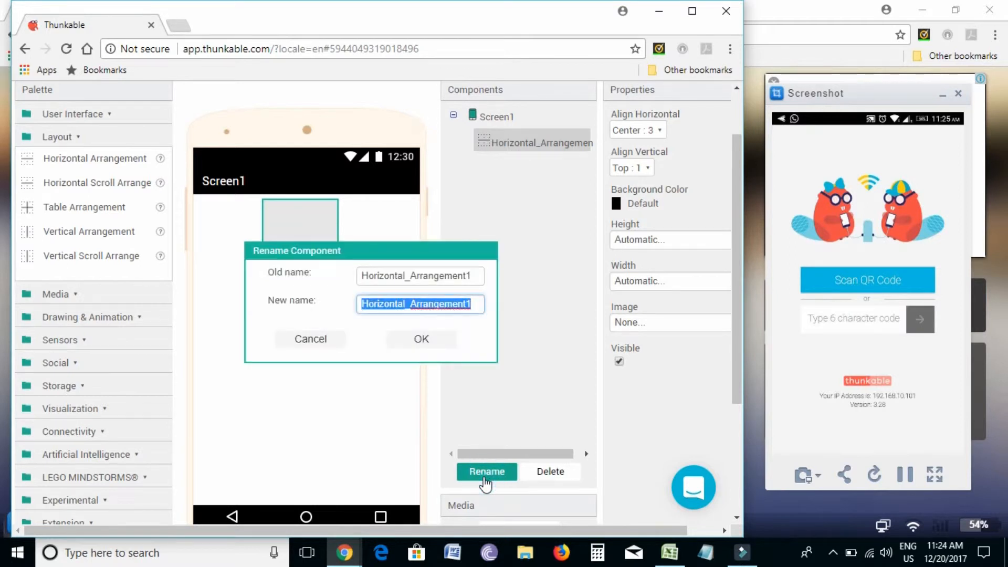
pyautogui.moveTo(453, 332)
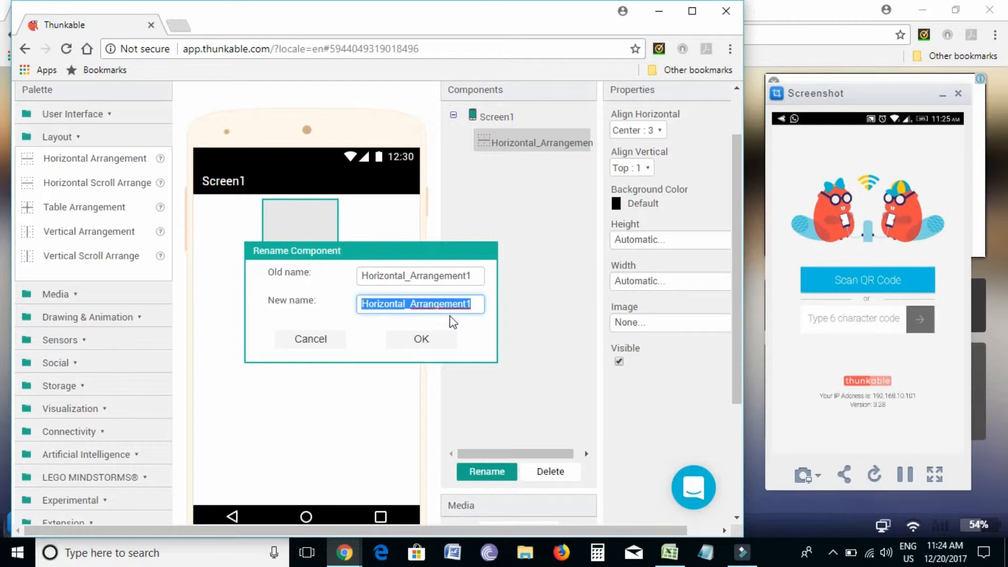
pyautogui.moveTo(547, 245)
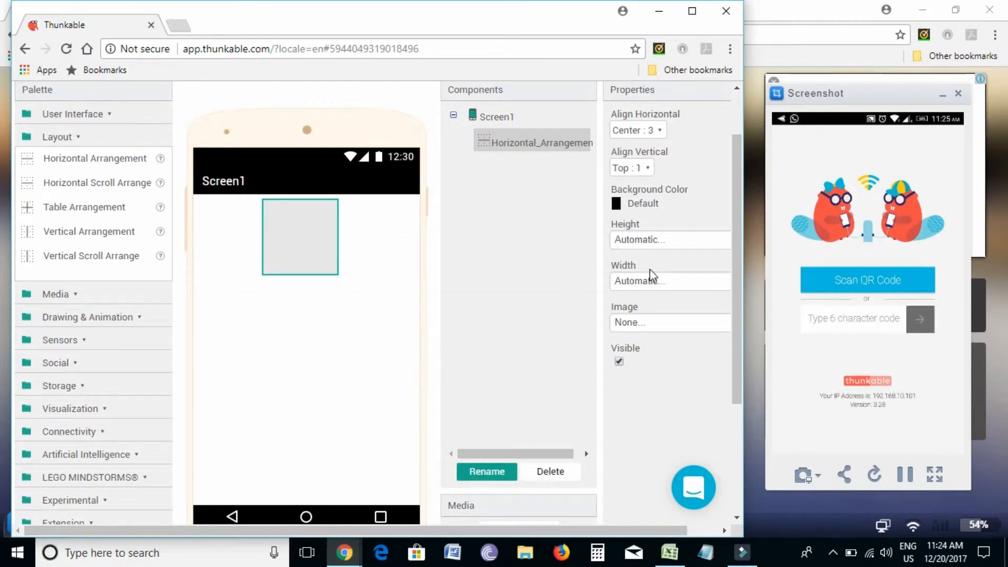
pyautogui.moveTo(651, 330)
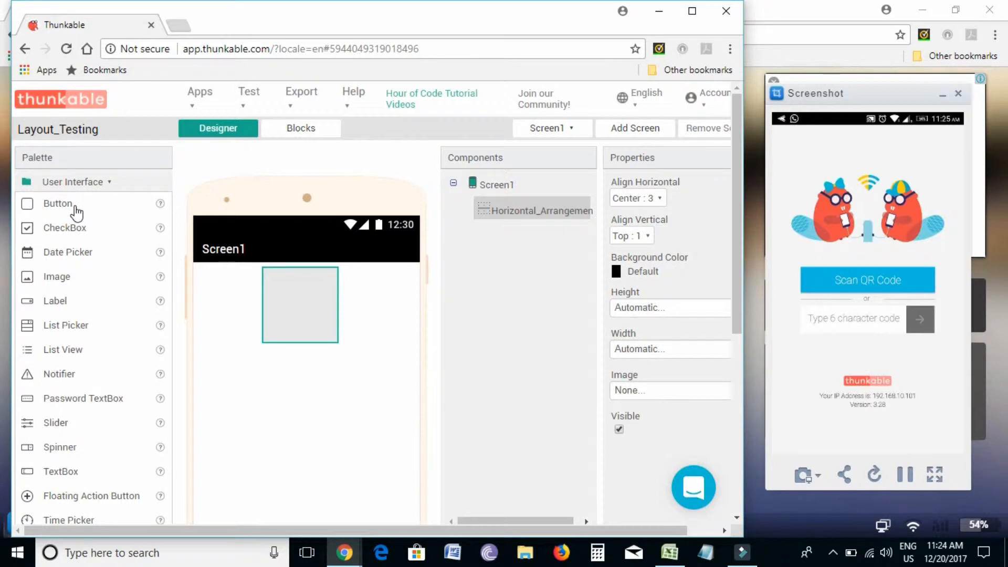
# Add Button1 and Button2 side by side inside the horizontal arrangement
pyautogui.moveTo(58, 203); pyautogui.dragTo(299, 306)
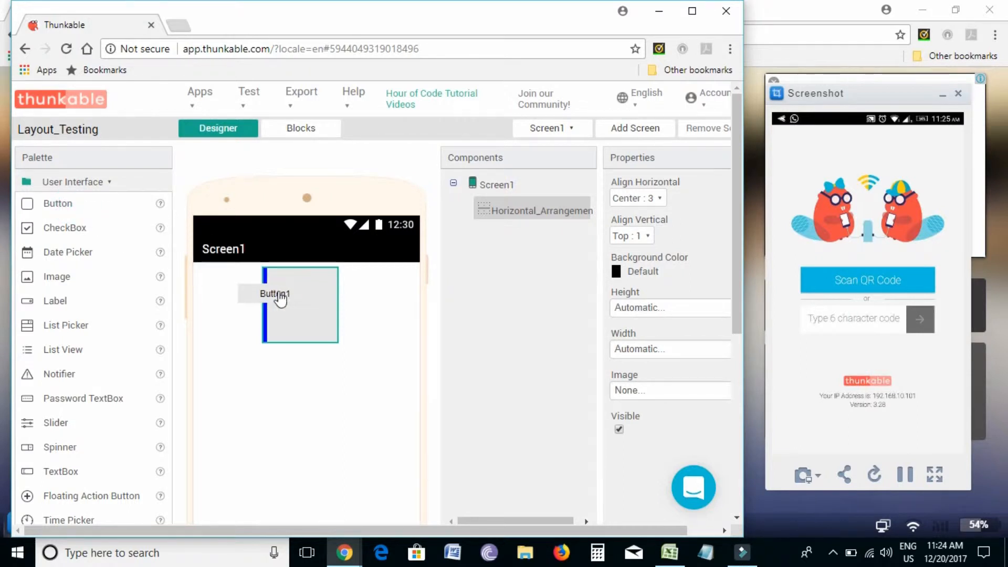
pyautogui.click(274, 293)
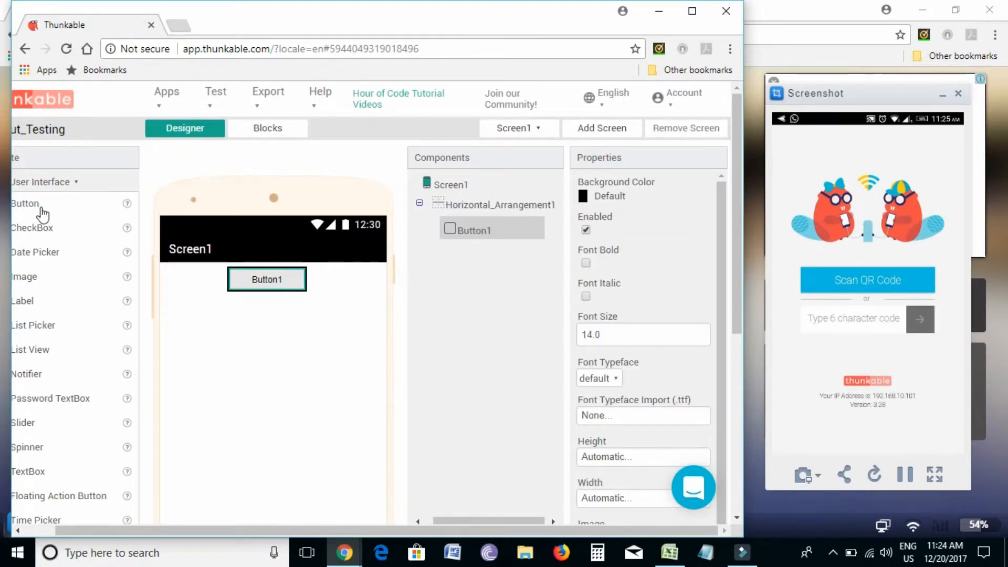
pyautogui.moveTo(26, 203); pyautogui.dragTo(267, 306)
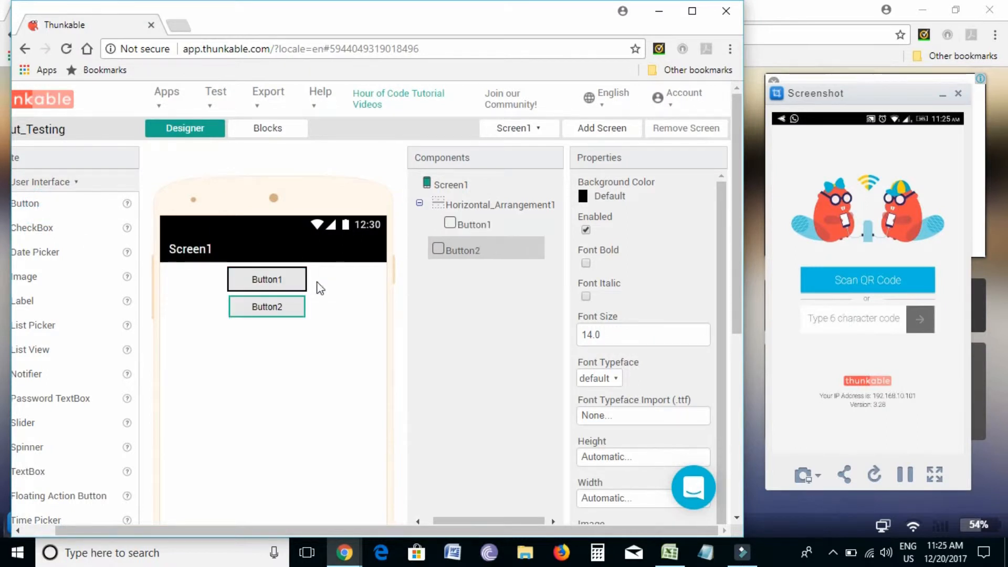
pyautogui.moveTo(266, 307); pyautogui.dragTo(278, 287)
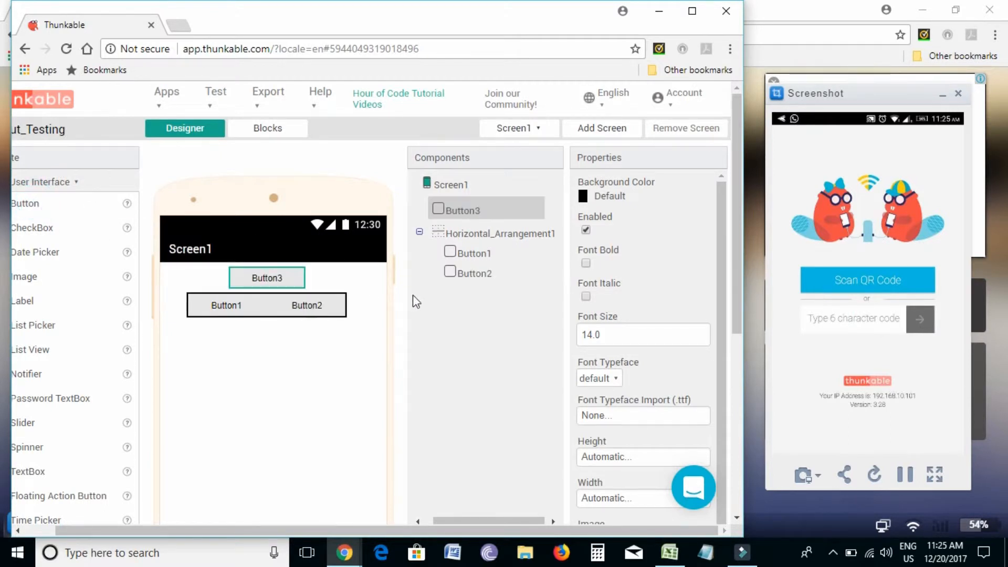
# Rearrange the buttons so Button2, Button3 and Button1 share the arrangement row
pyautogui.moveTo(226, 304); pyautogui.dragTo(327, 283)
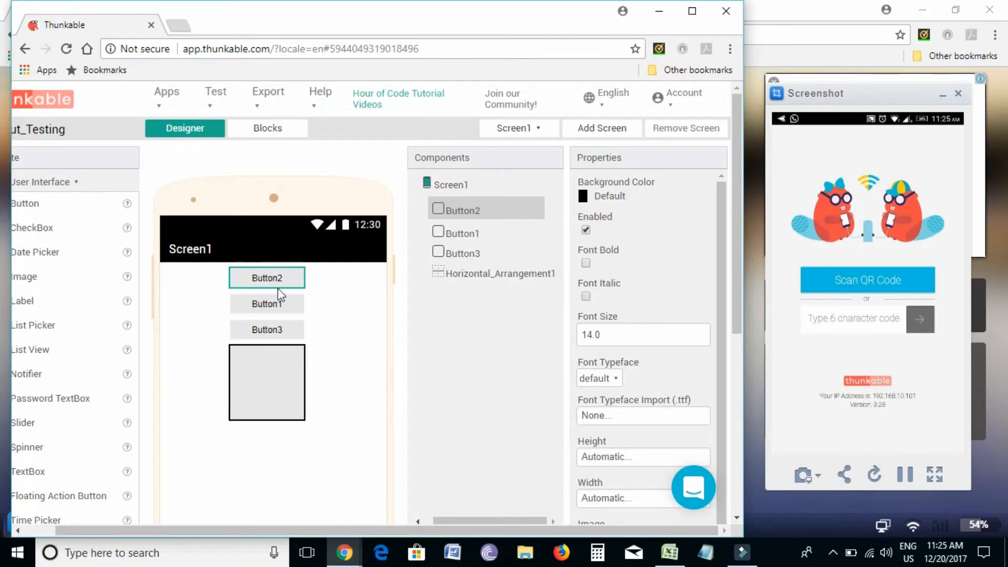
pyautogui.moveTo(265, 303); pyautogui.dragTo(266, 360)
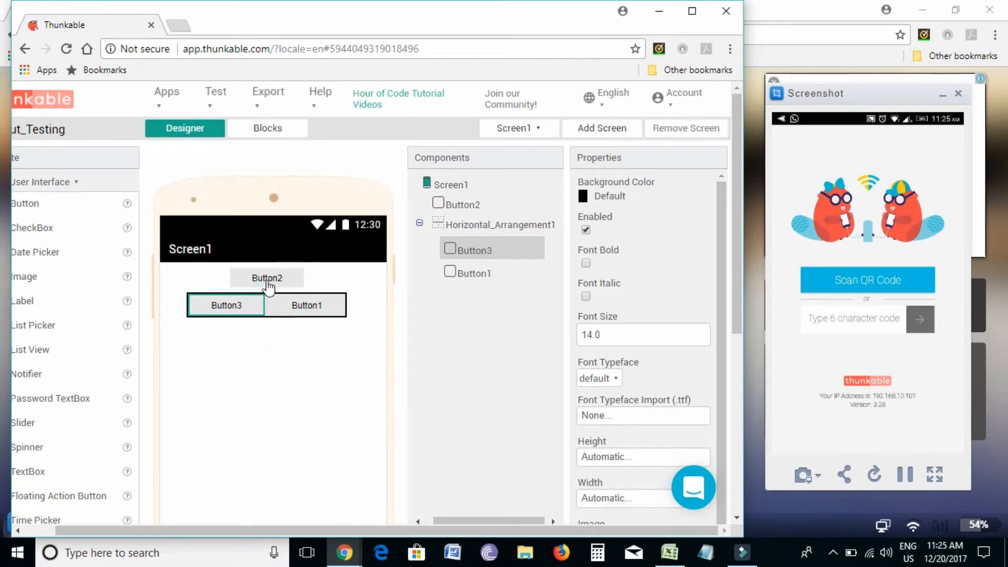
pyautogui.moveTo(266, 277); pyautogui.dragTo(266, 306)
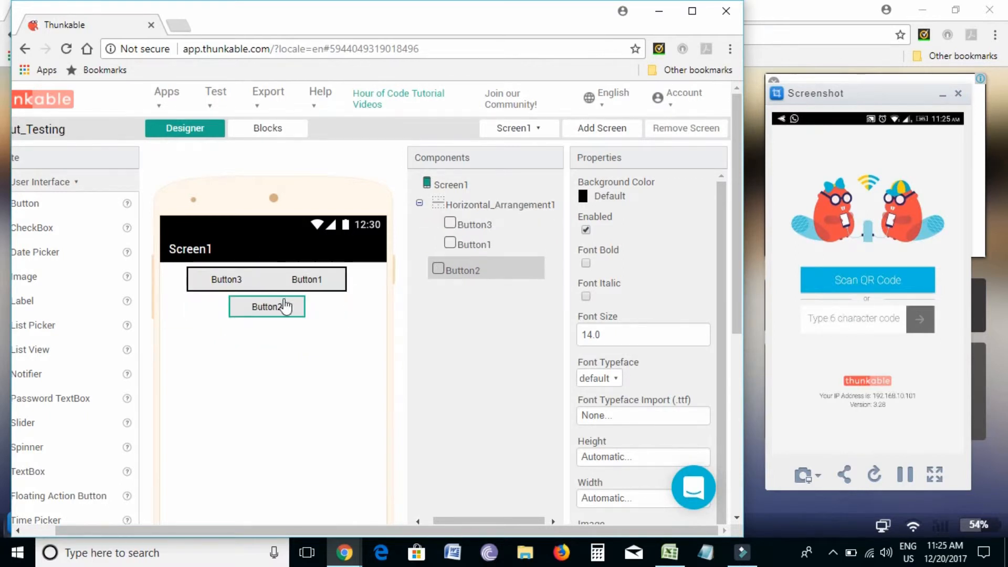
pyautogui.moveTo(266, 307); pyautogui.dragTo(214, 287)
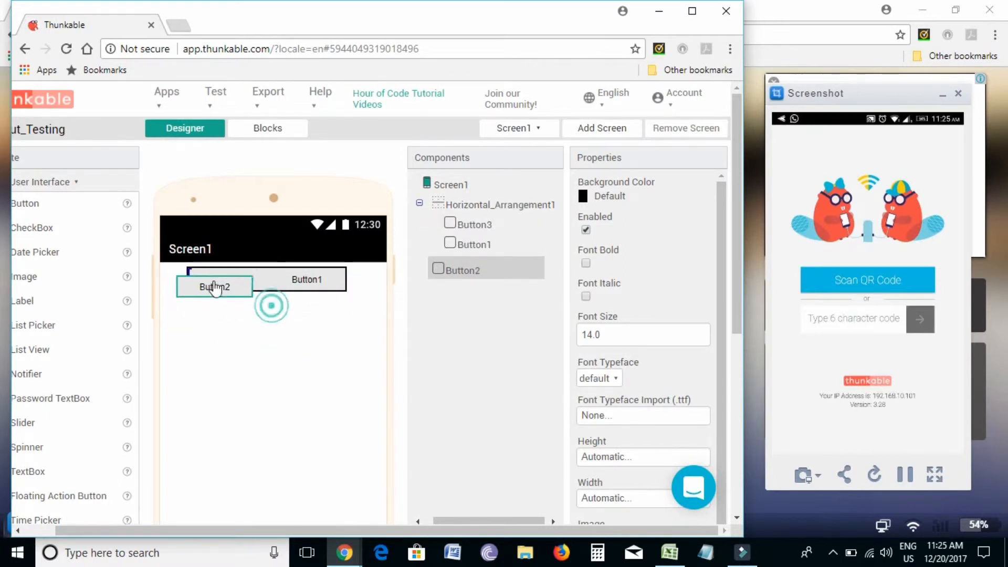
pyautogui.moveTo(214, 286); pyautogui.dragTo(186, 279)
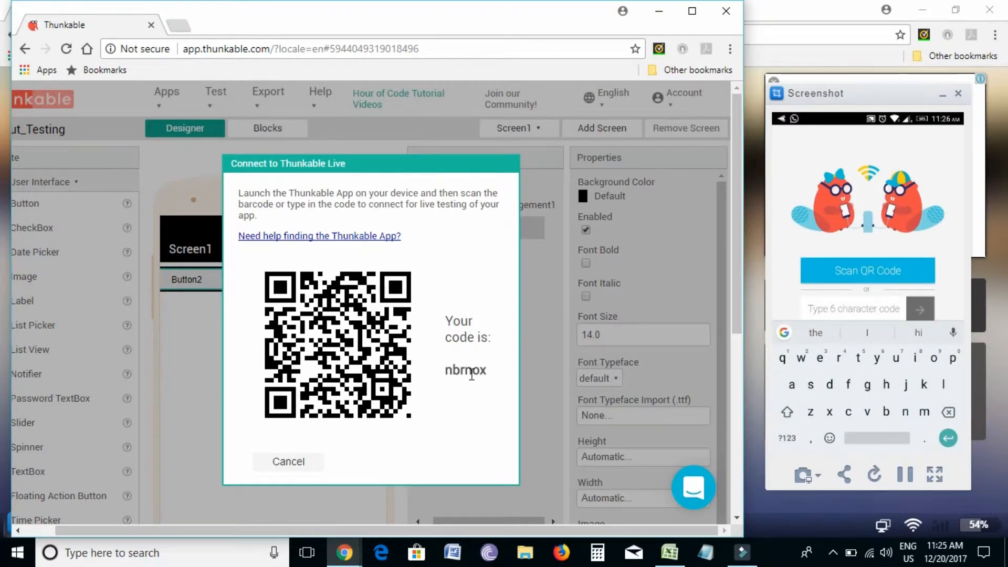
# Enter the displayed connection code in Thunkable Live to connect to Layout_Testing
pyautogui.write('nbrno')
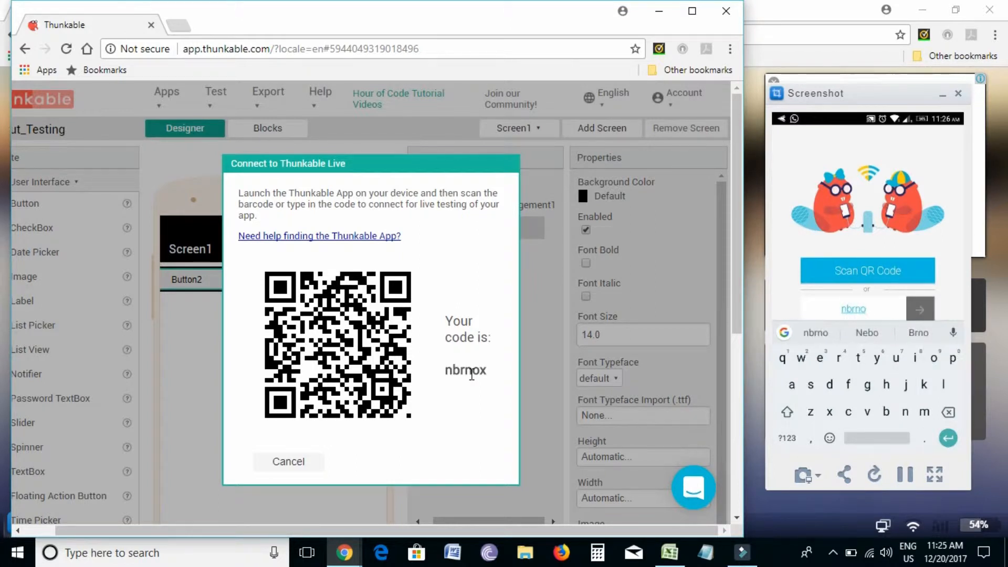
pyautogui.write('x')
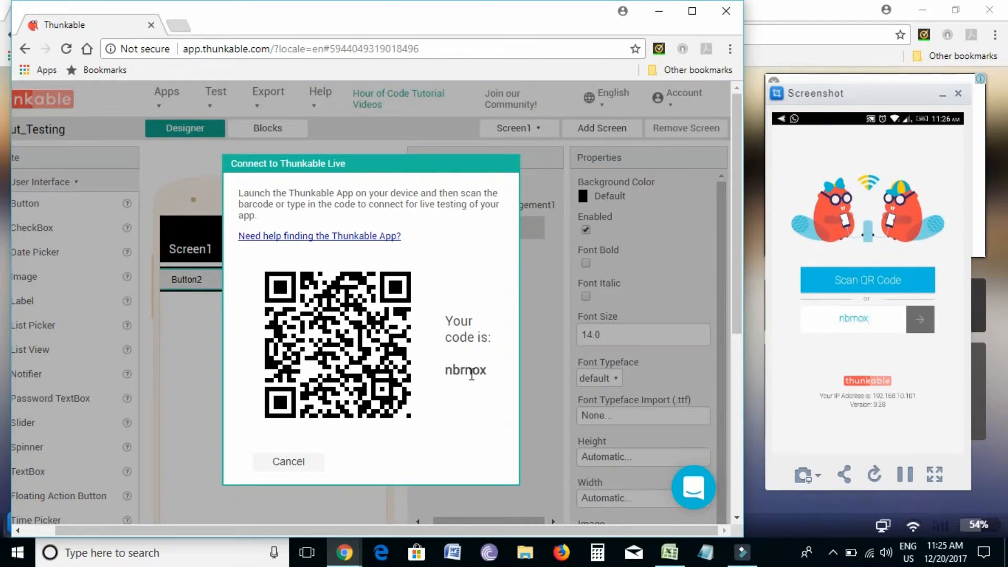
pyautogui.click(288, 461)
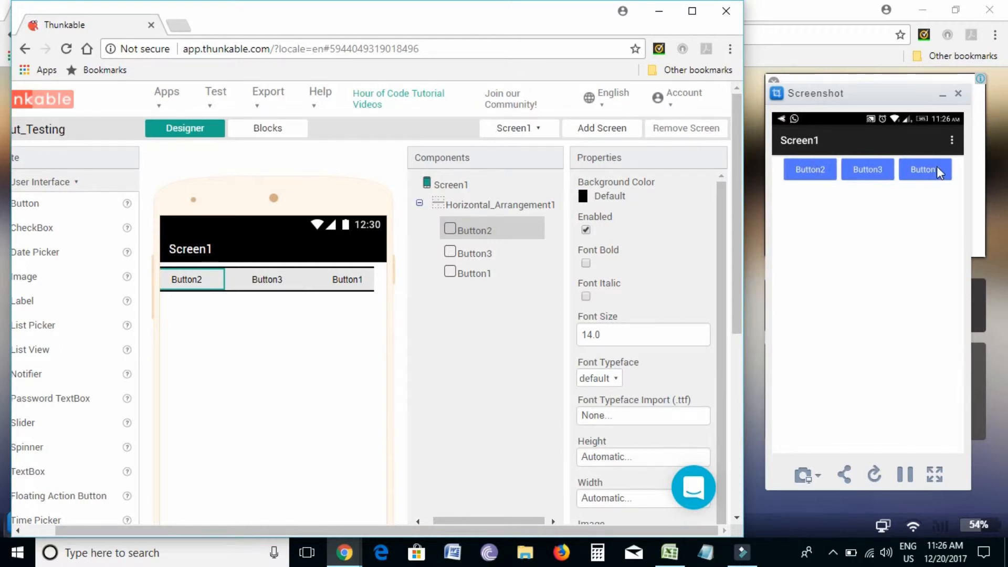
pyautogui.moveTo(782, 145)
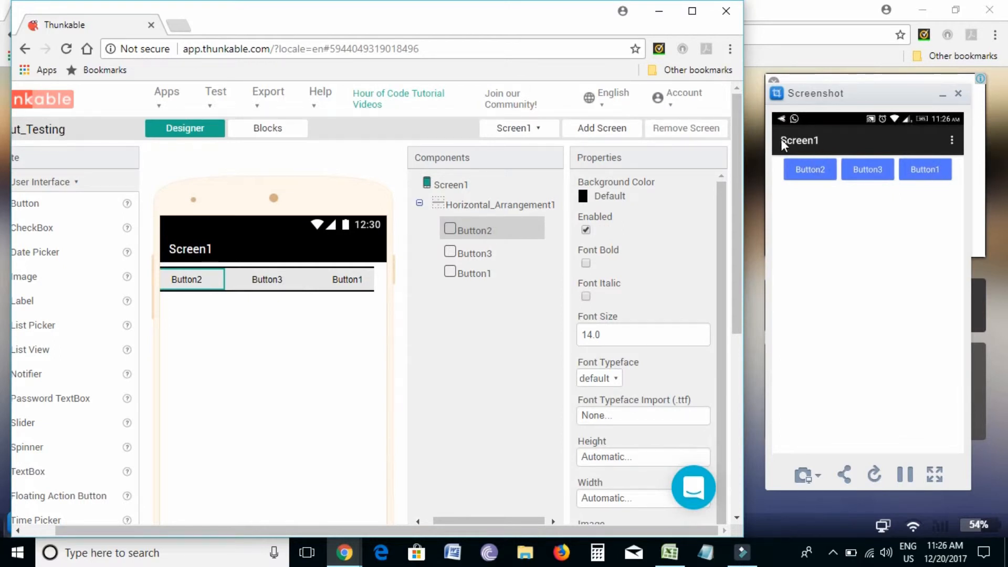
pyautogui.moveTo(286, 64)
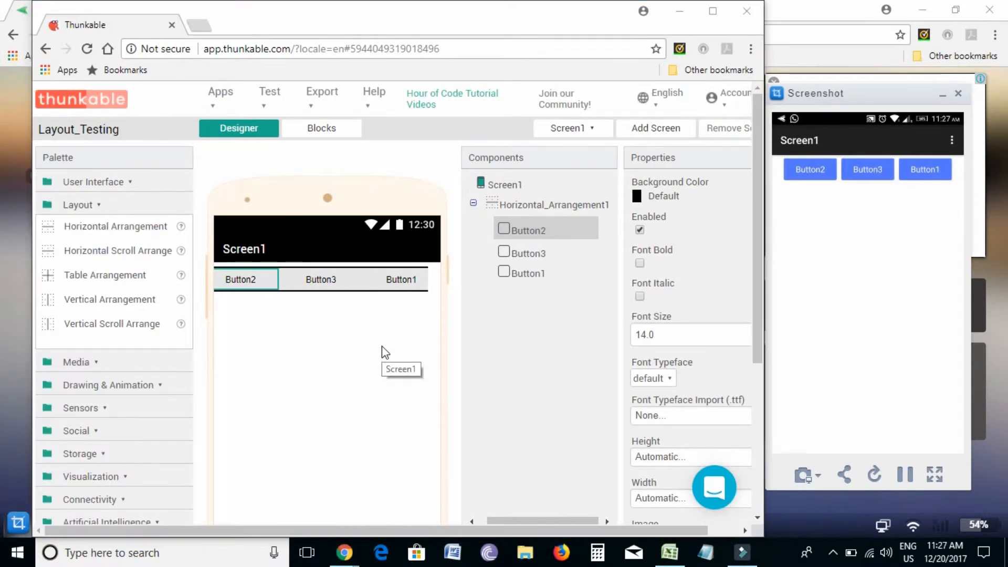
pyautogui.moveTo(171, 280)
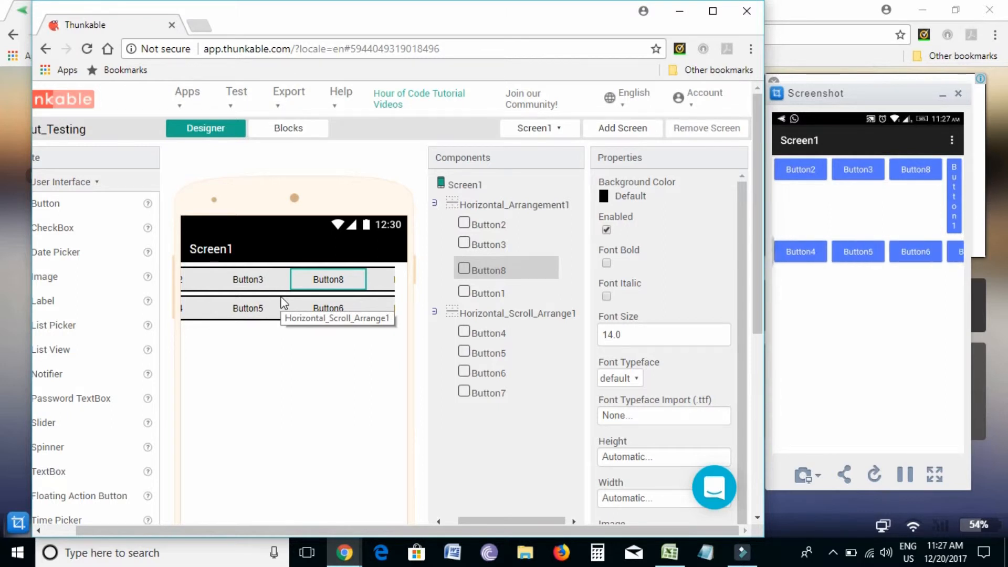
pyautogui.moveTo(311, 311)
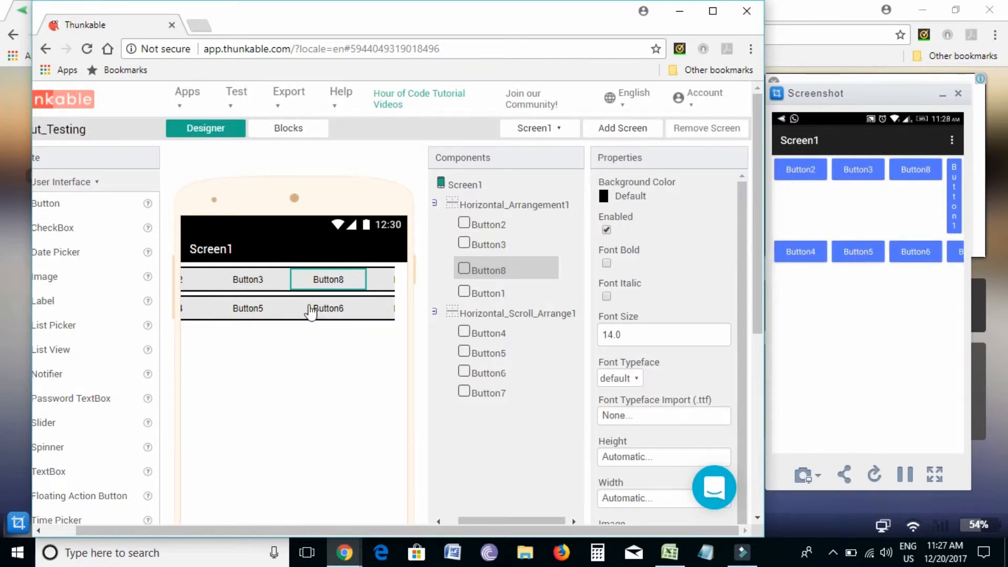
pyautogui.moveTo(379, 283)
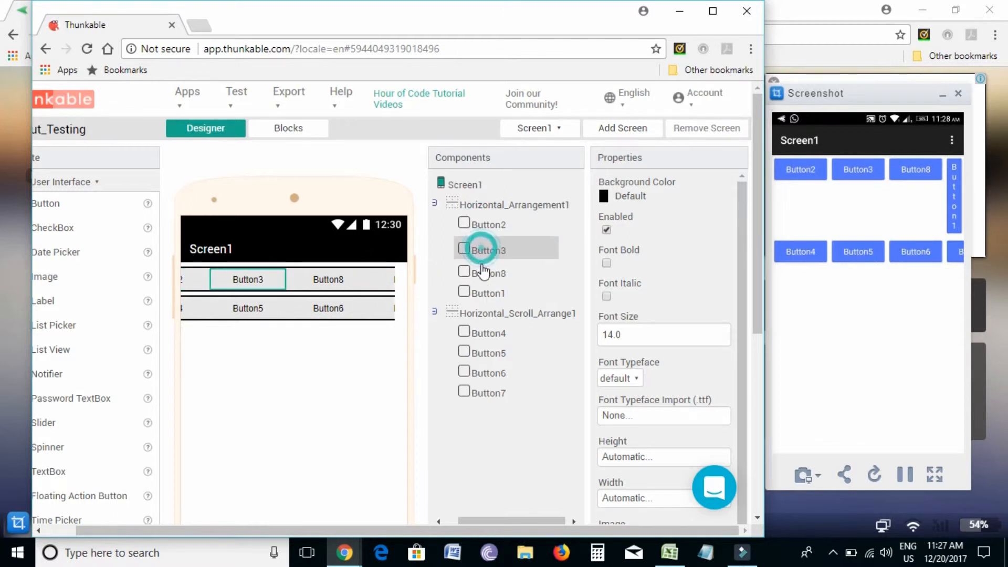
# Select Button1 in the Components tree for deletion
pyautogui.click(328, 279)
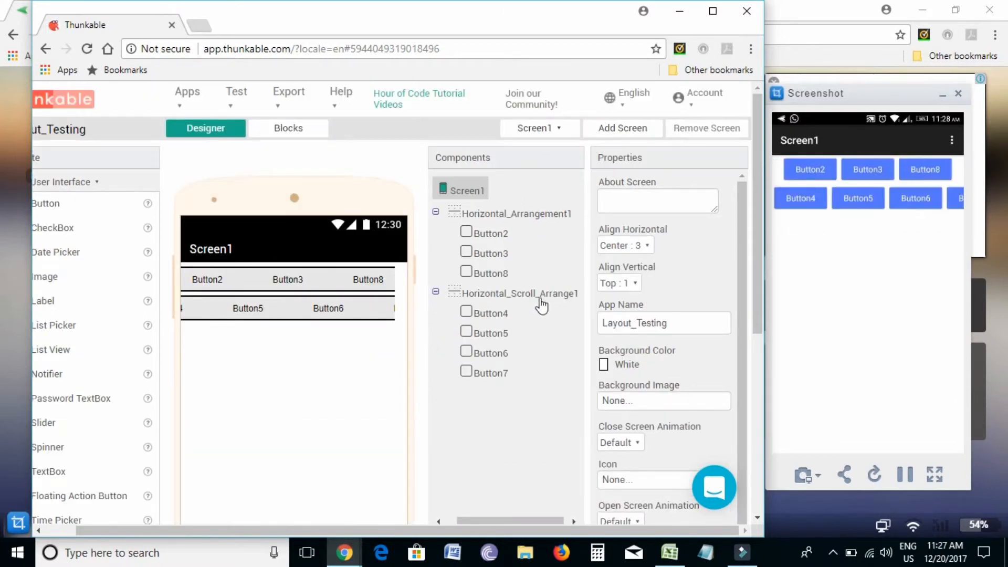
pyautogui.moveTo(642, 251)
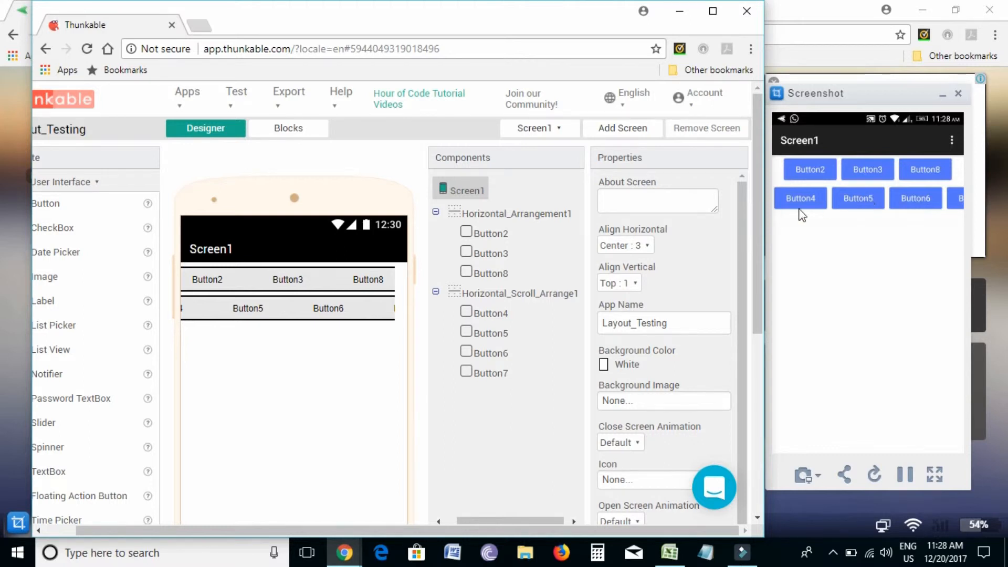
pyautogui.moveTo(622, 128)
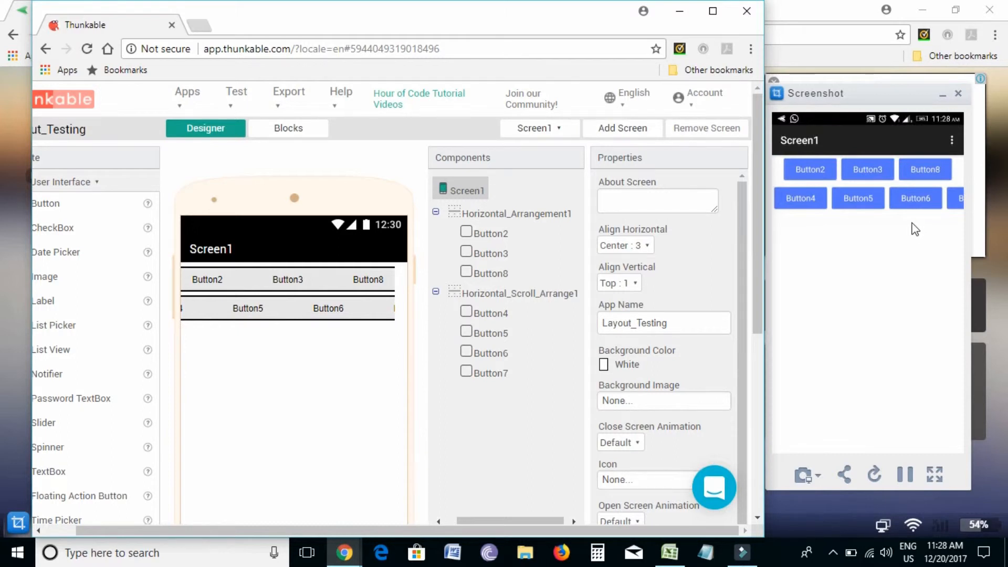
pyautogui.moveTo(887, 223)
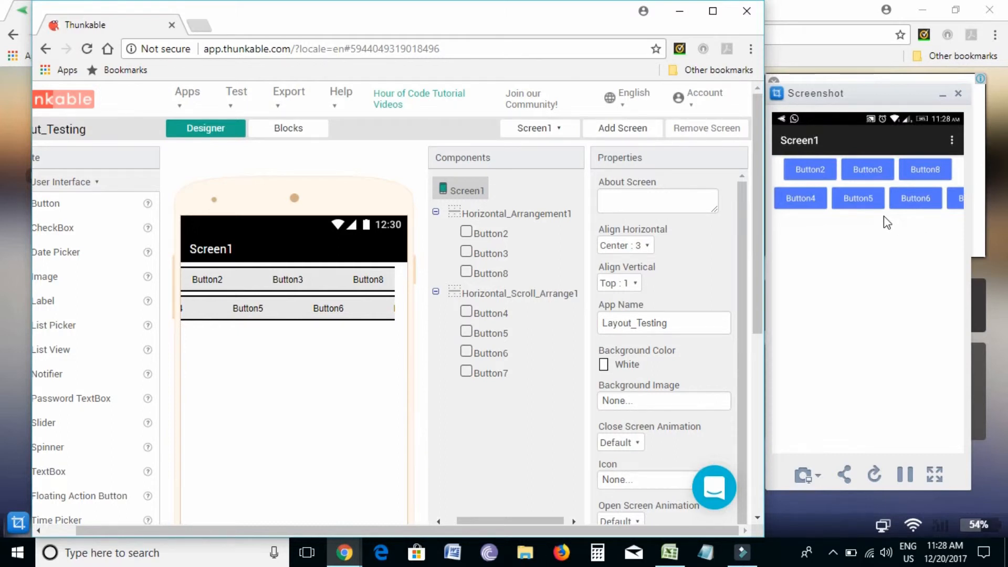
# Add Screen2 from the Screen dropdown and switch to the Blocks editor
pyautogui.click(538, 128)
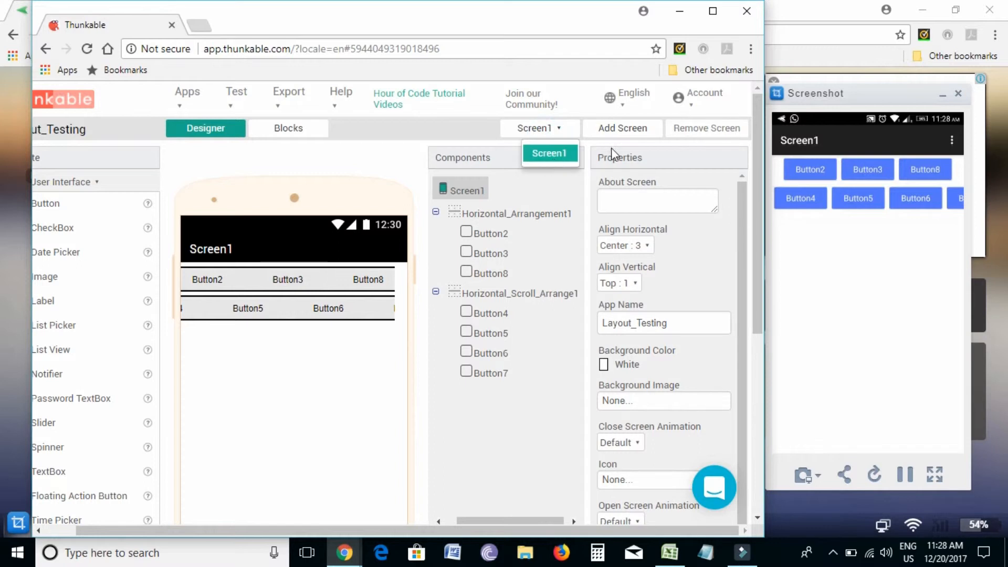
pyautogui.click(622, 128)
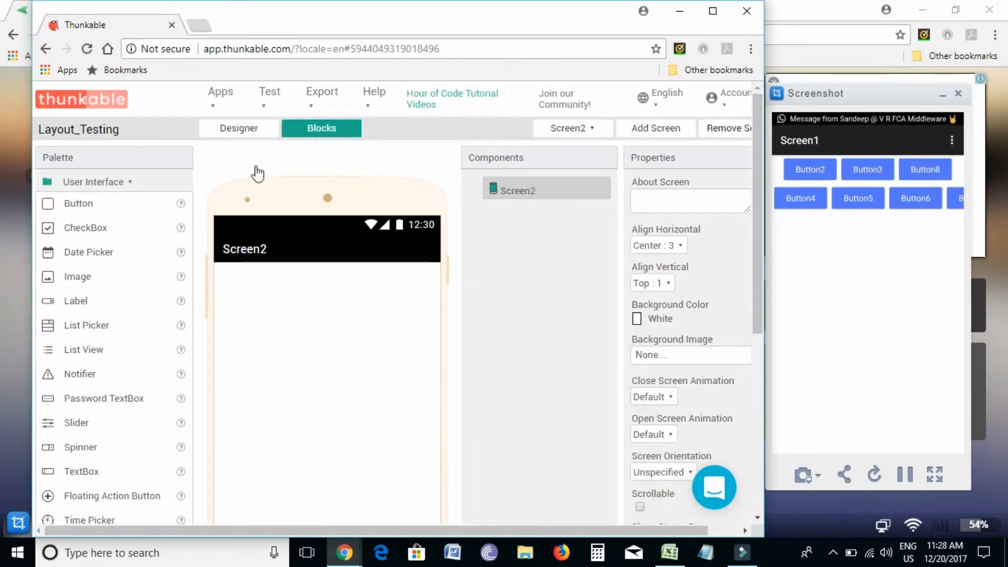
pyautogui.click(321, 129)
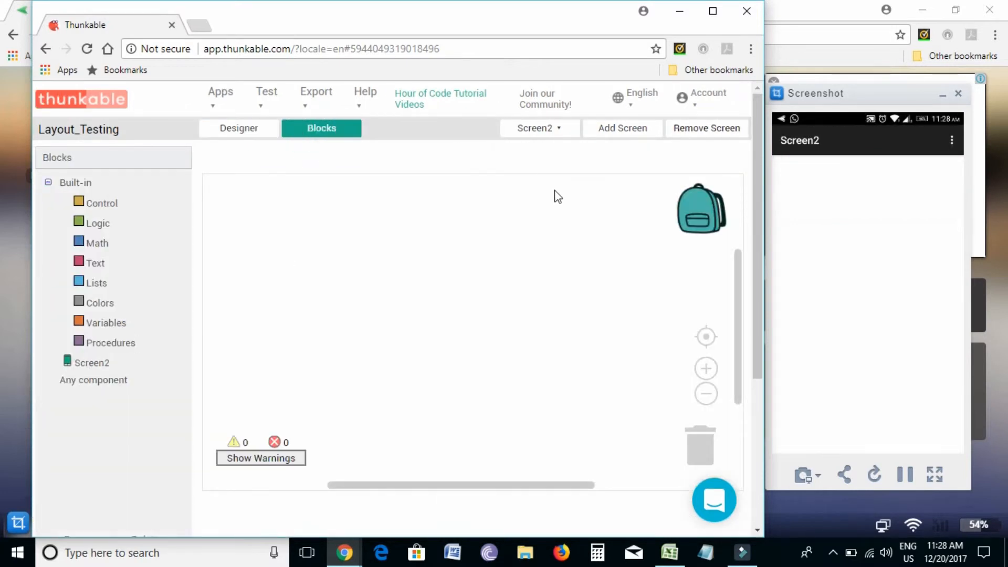
# In Screen1 blocks, give Button5.Click an 'open another screen' block with text Screen2
pyautogui.click(536, 129)
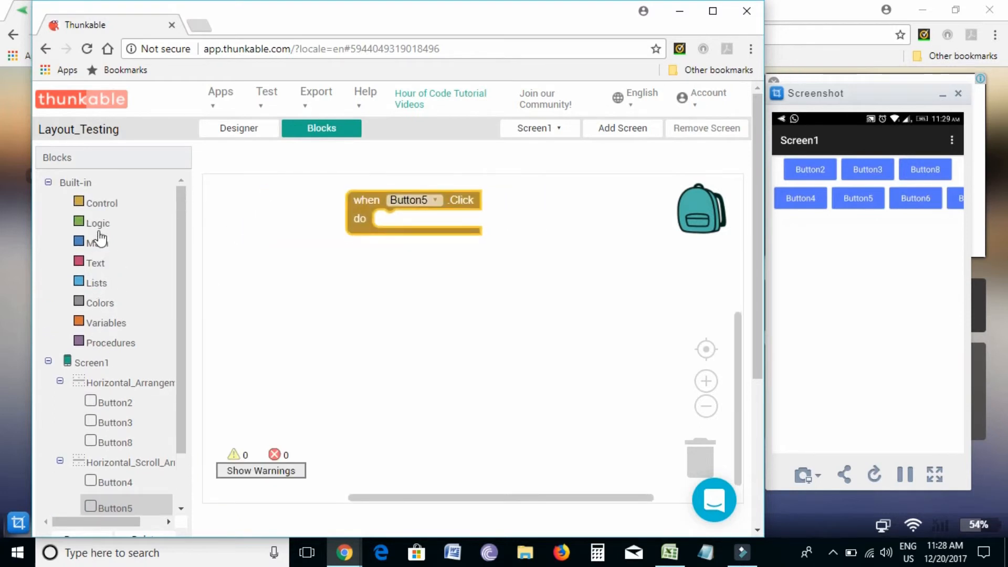
pyautogui.click(101, 203)
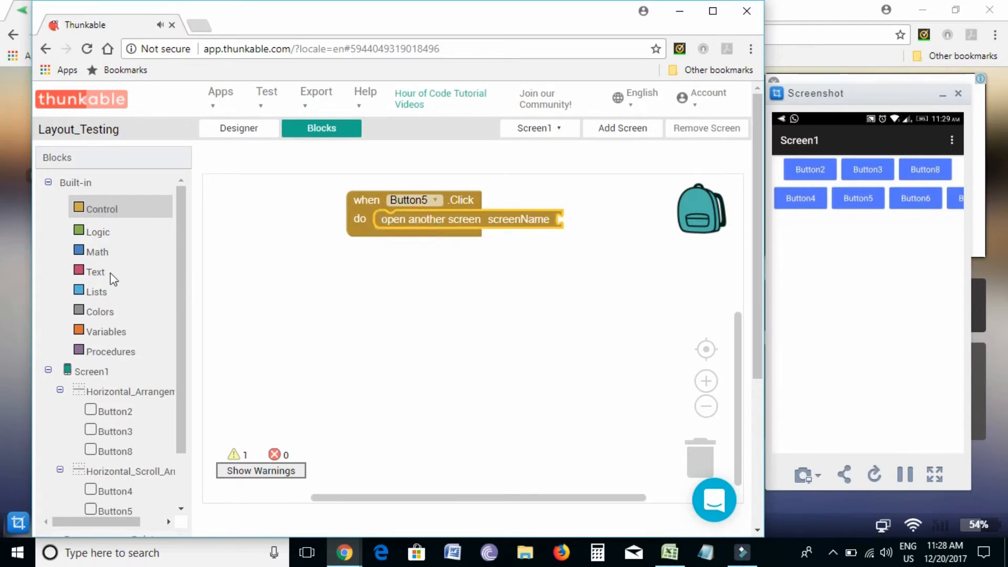
pyautogui.click(95, 272)
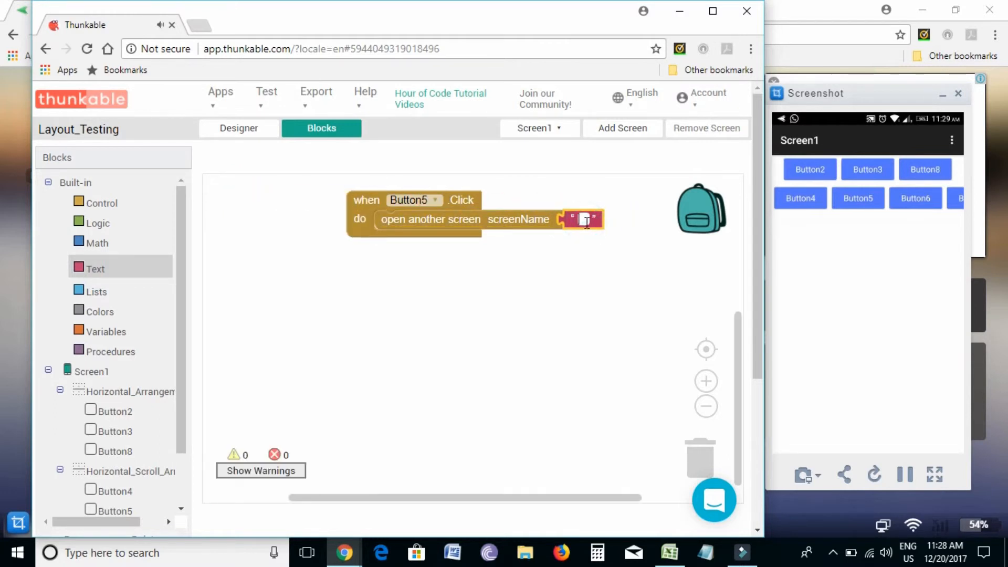
pyautogui.write('Screen2')
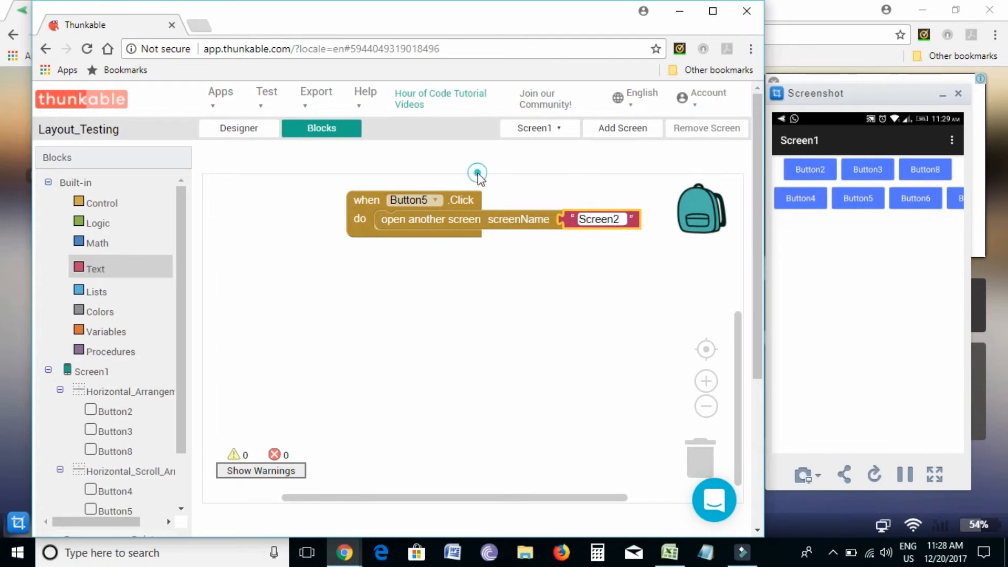
pyautogui.click(238, 128)
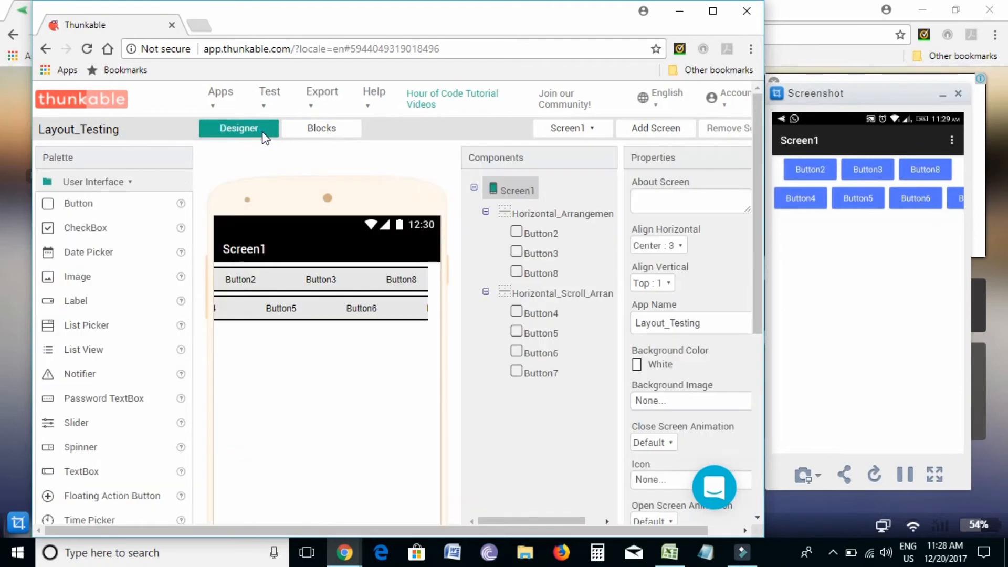
pyautogui.moveTo(347, 199)
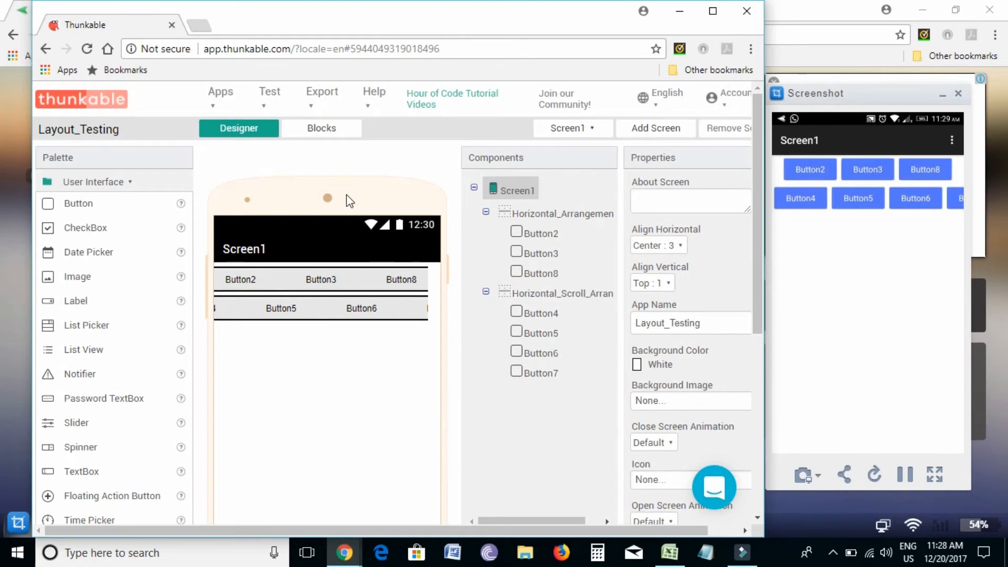
# Switch to Screen2 and set its button's text to 'Test Button'
pyautogui.click(570, 128)
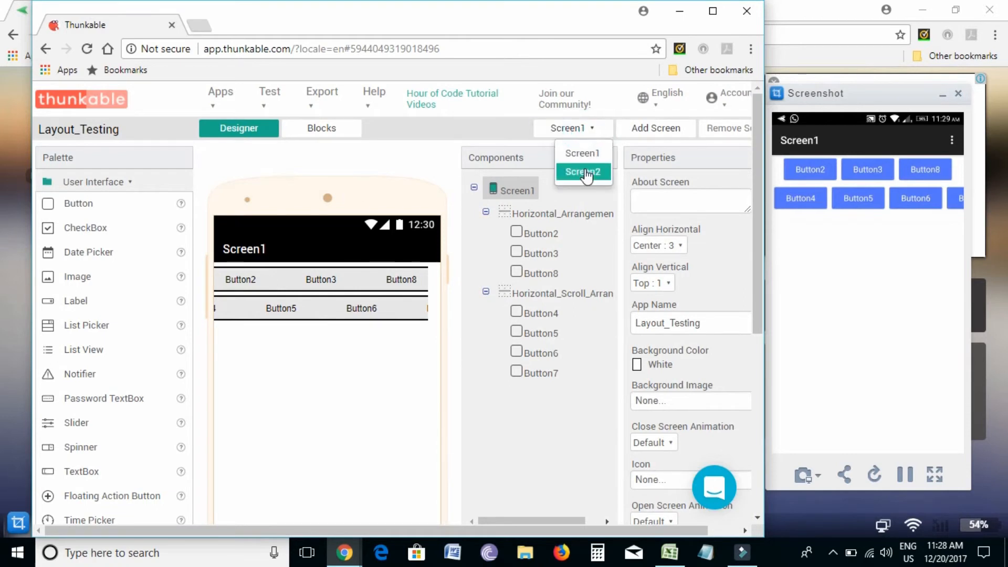
pyautogui.click(582, 171)
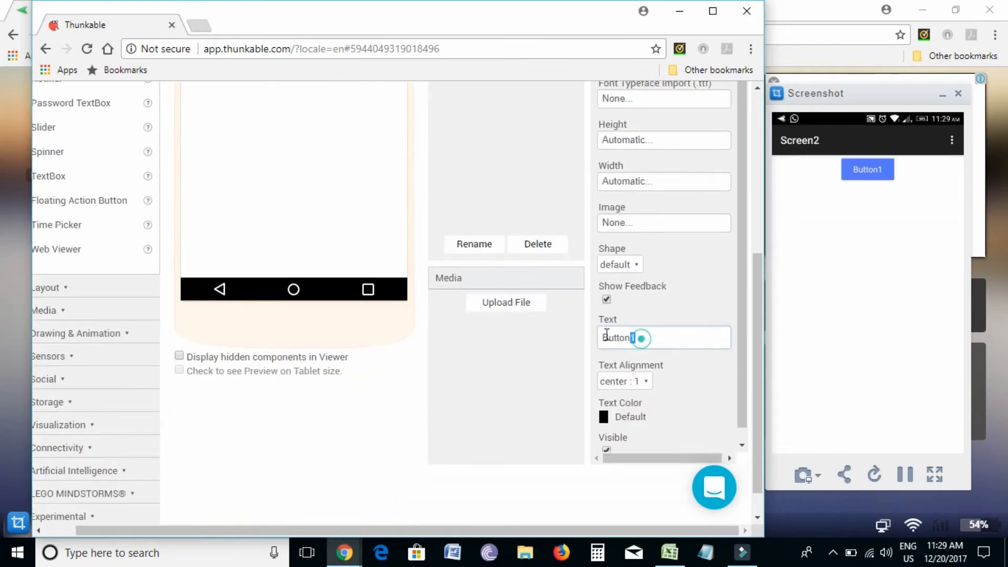
pyautogui.write('Test')
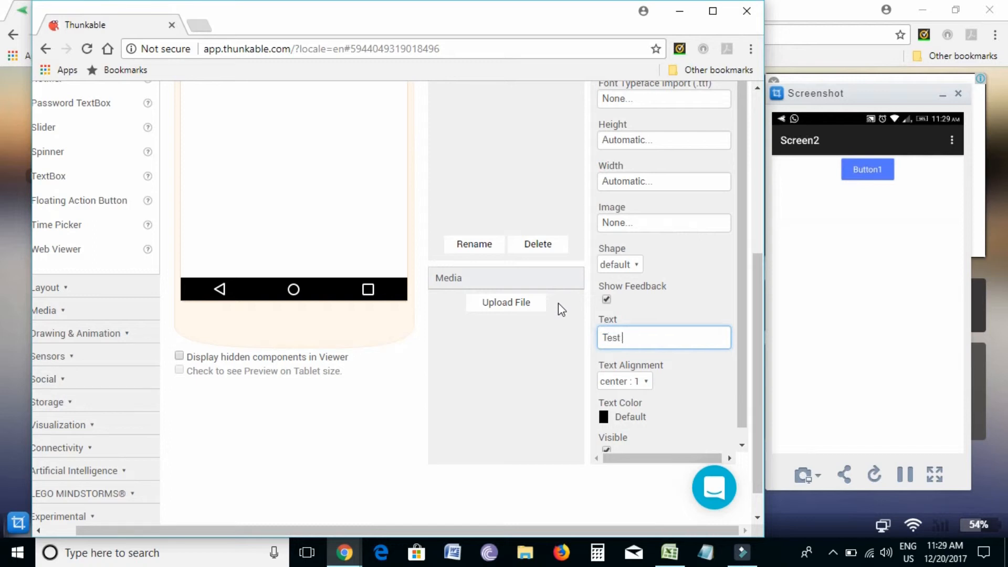
pyautogui.write('Button')
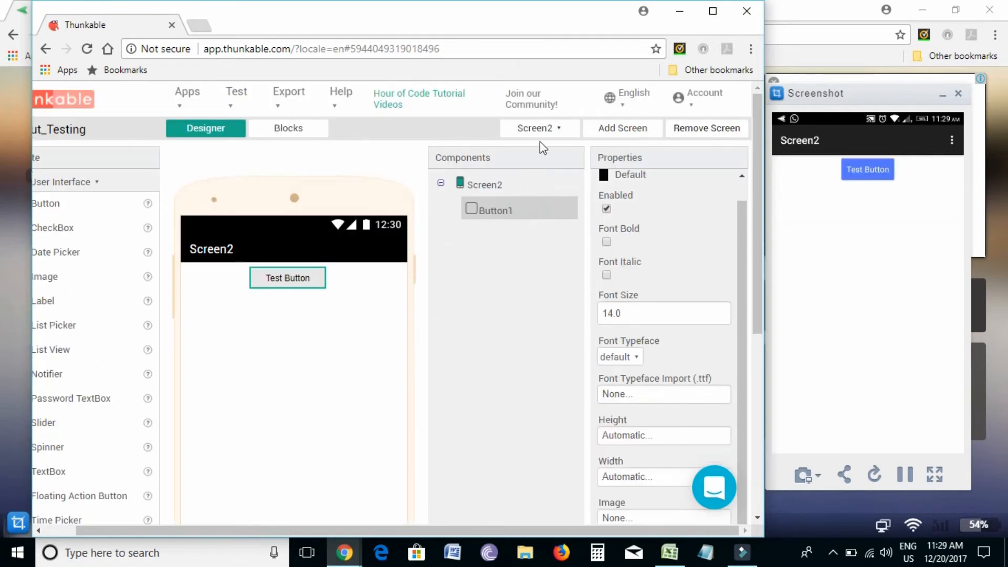
# Switch back to Screen1 and tap Button5 in the live preview to open Screen2
pyautogui.click(539, 128)
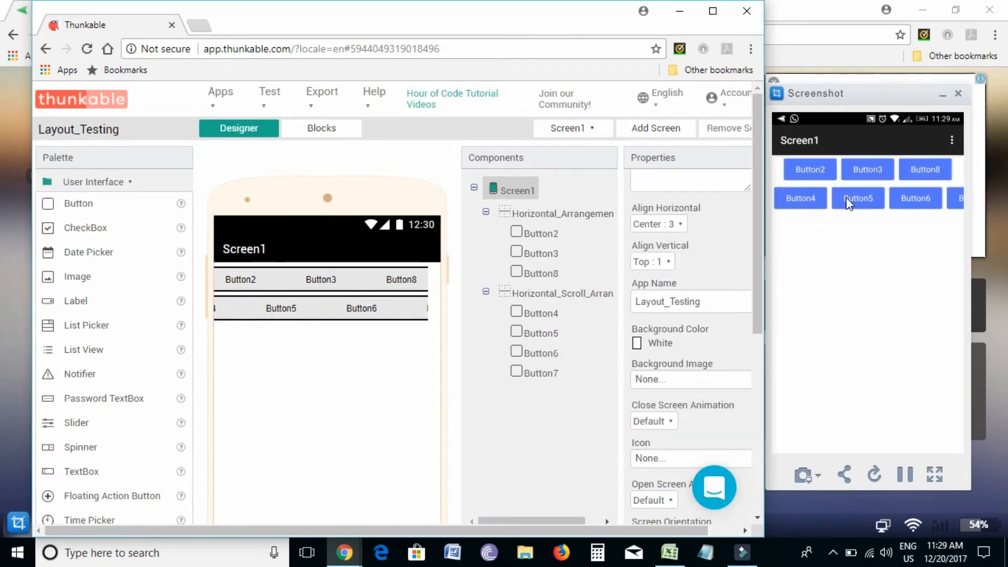
pyautogui.moveTo(844, 211)
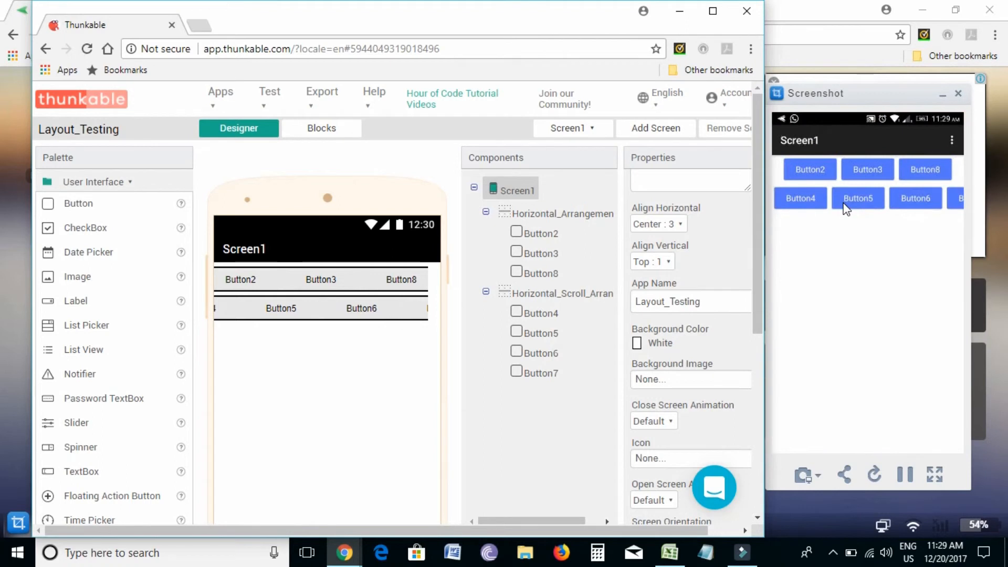
pyautogui.click(321, 128)
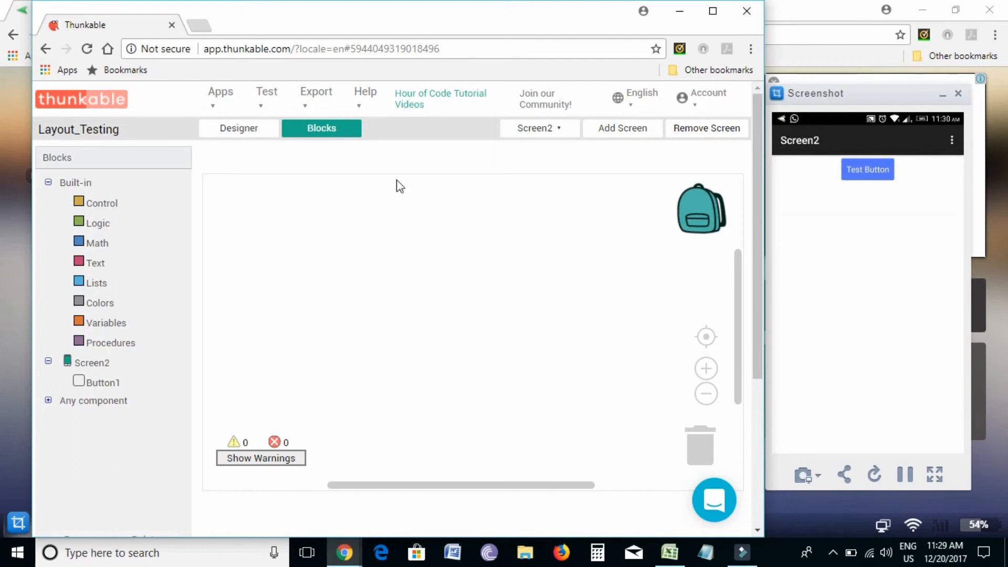
# Return to Screen2's Designer view and expand the Layout section of the Palette
pyautogui.click(238, 128)
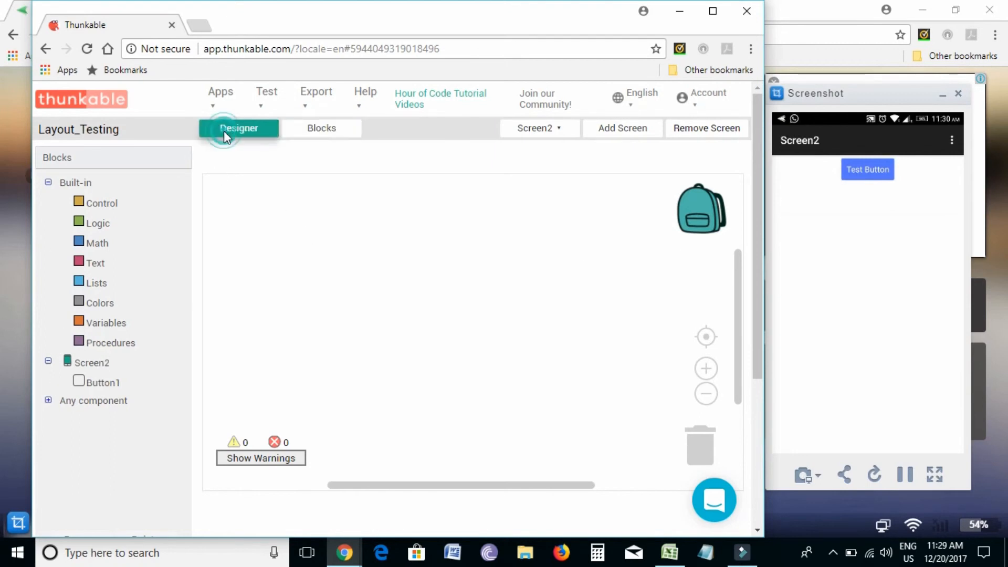
pyautogui.click(238, 128)
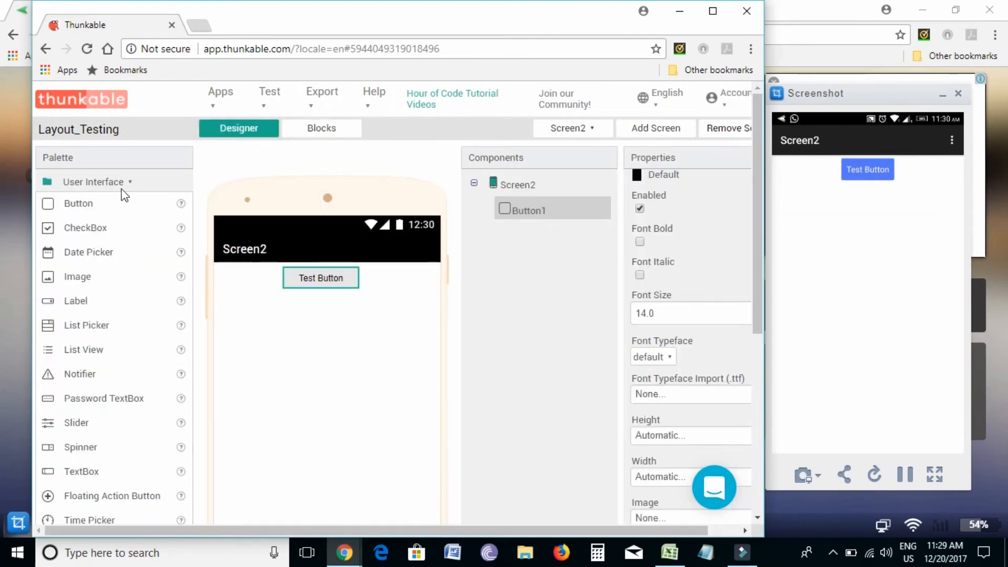
pyautogui.click(76, 204)
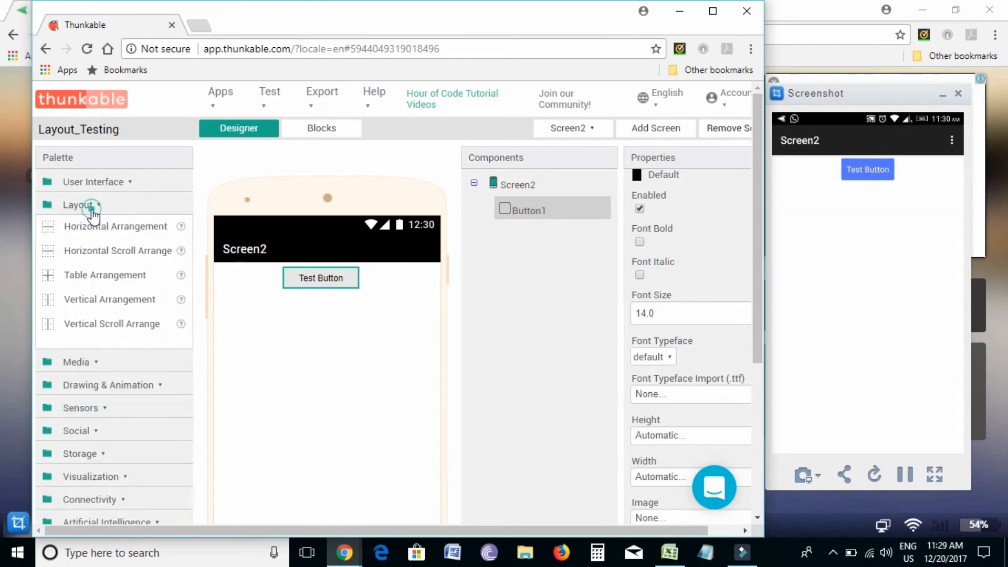